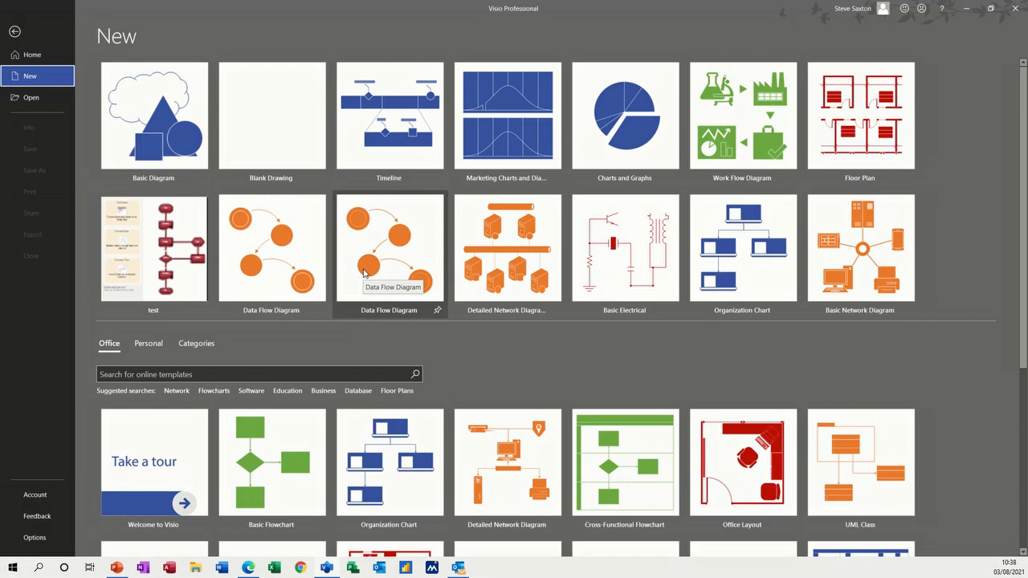
mouse_move(360, 96)
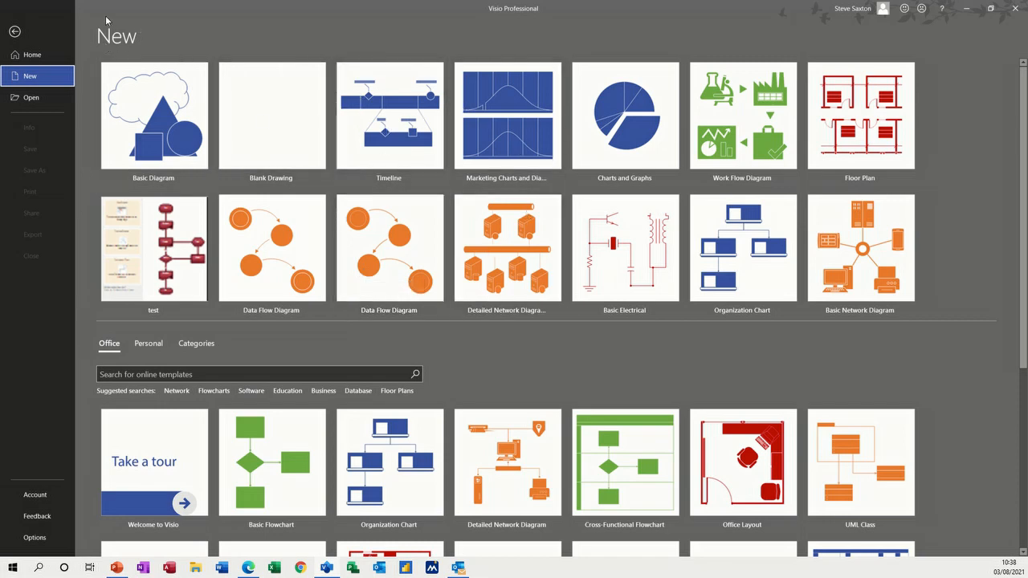
mouse_move(351, 141)
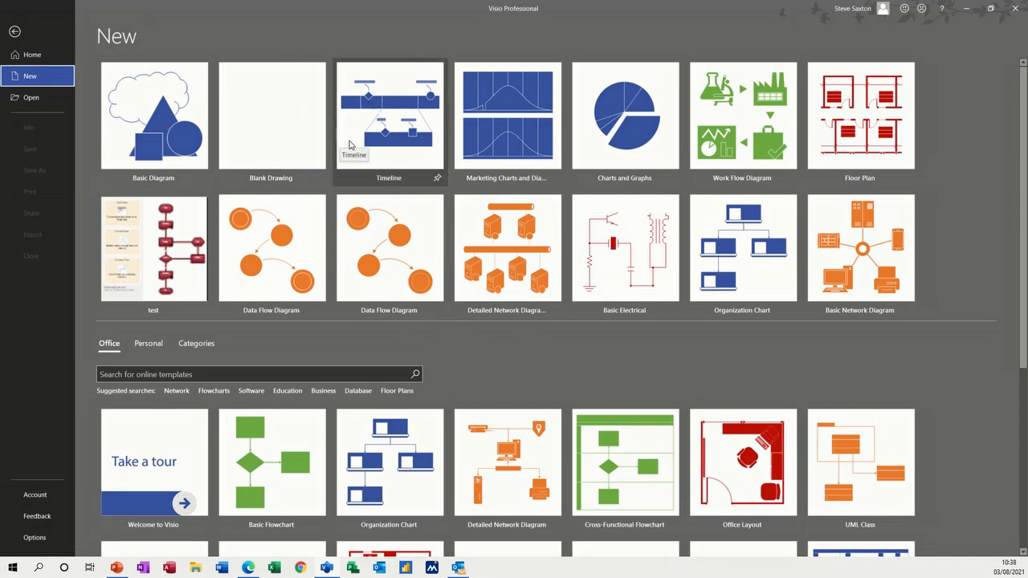
- Preview the Timeline template from the New screen
left_click(389, 115)
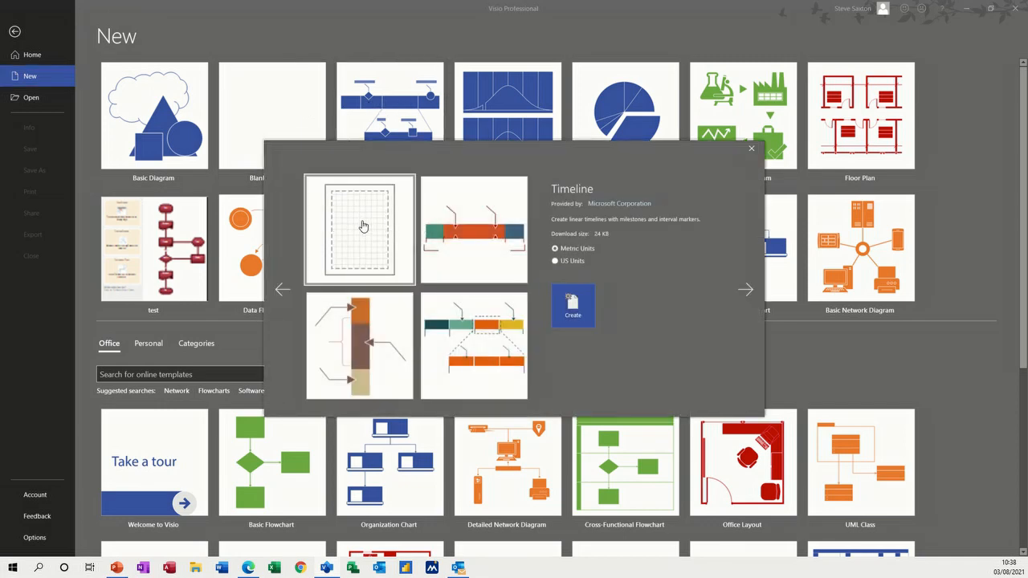
- Create the drawing, place a timeline with default dates, and reach its Time Format settings
left_click(572, 305)
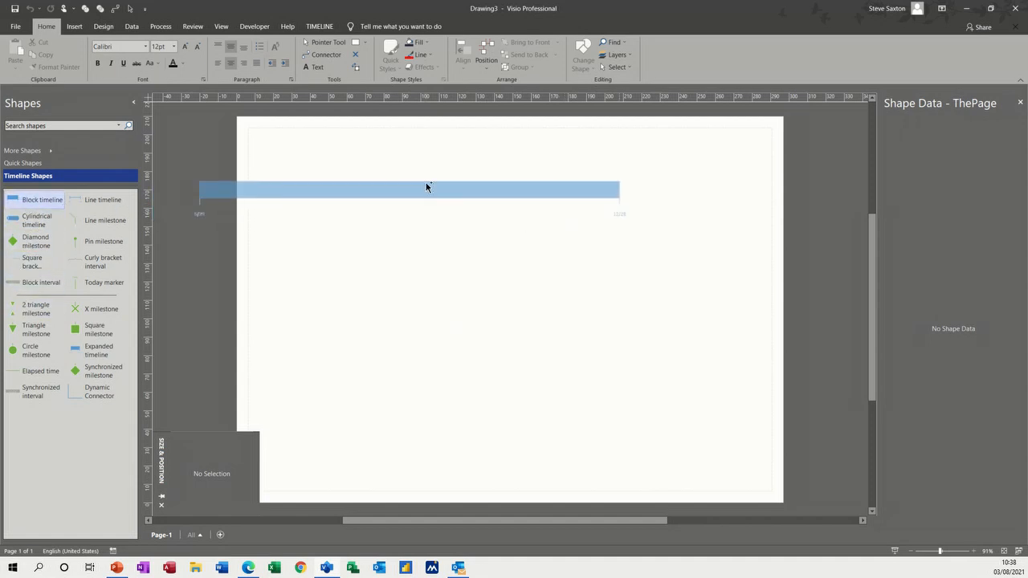
double_click(427, 188)
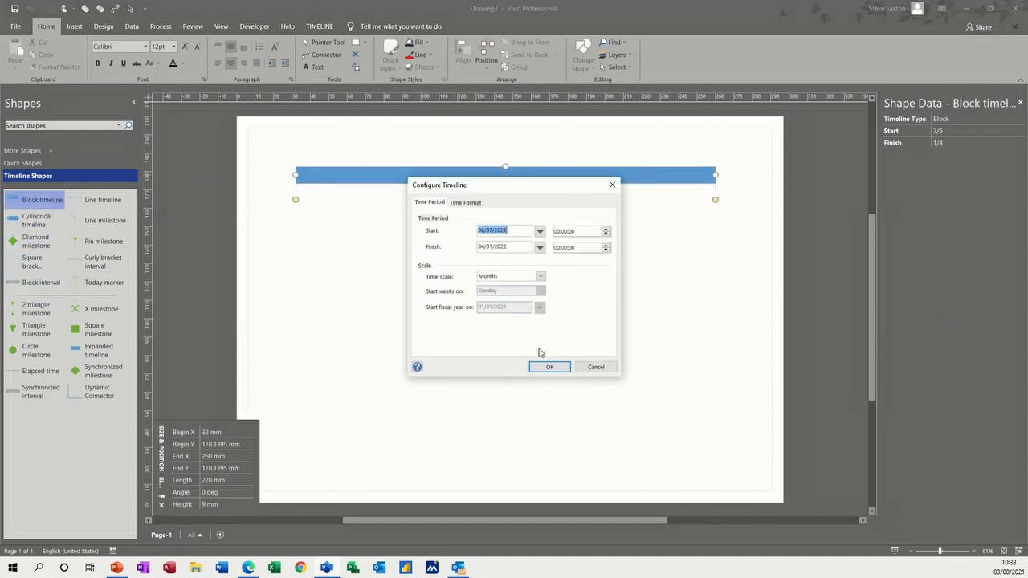
left_click(549, 366)
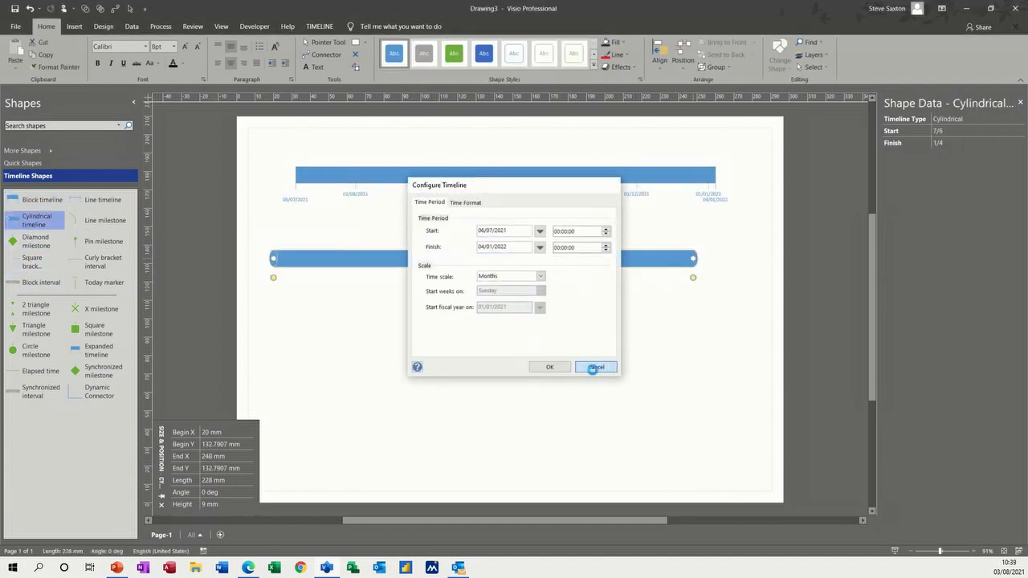
left_click(594, 367)
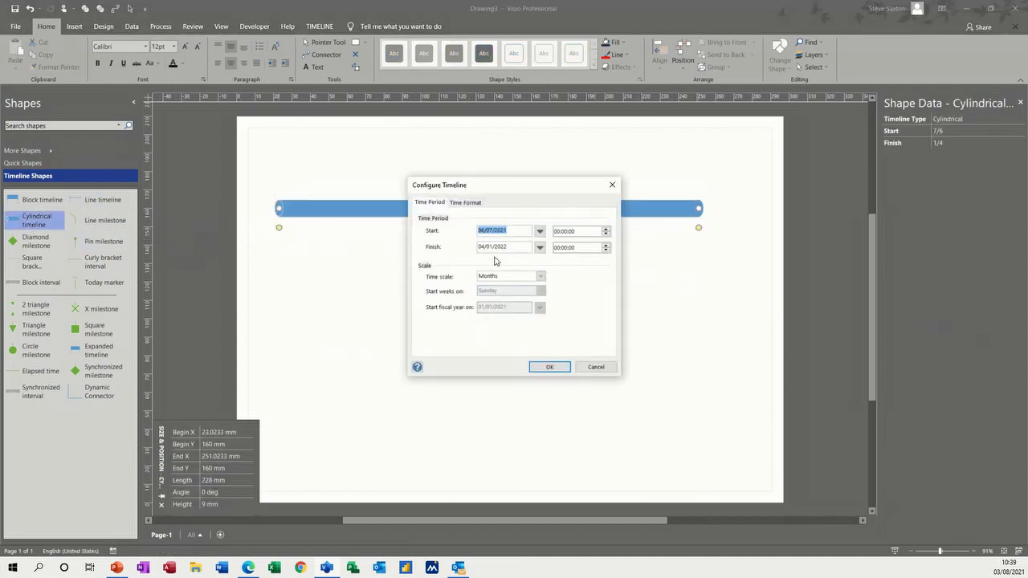
mouse_move(527, 311)
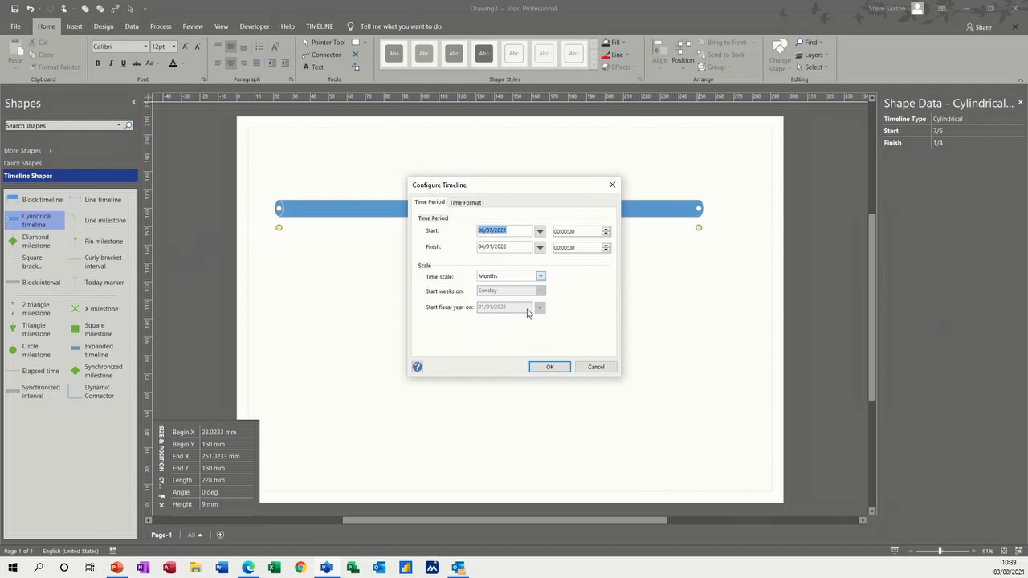
left_click(466, 202)
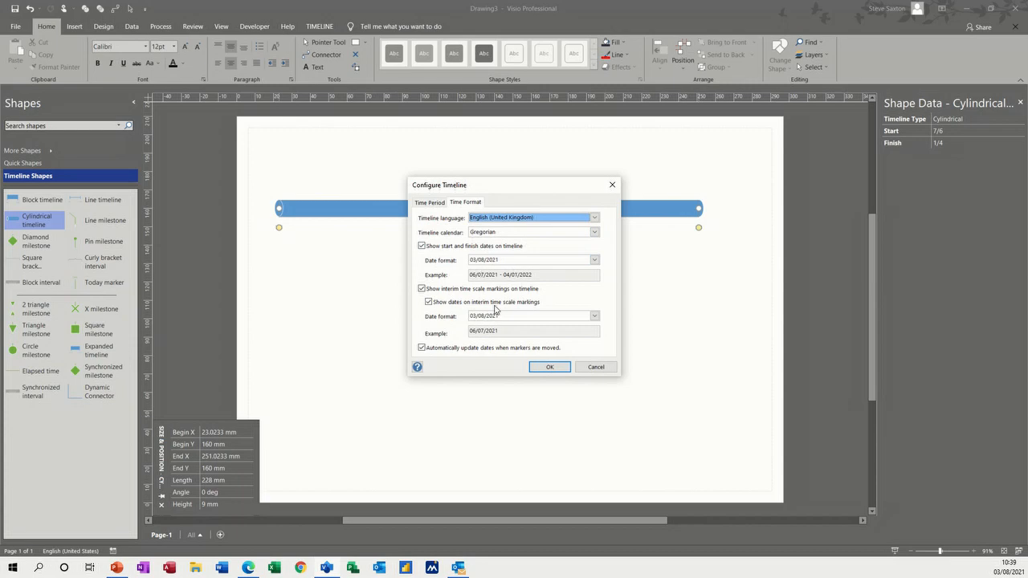
- Apply the timeline configuration and give the timeline a large arrowhead end
left_click(549, 366)
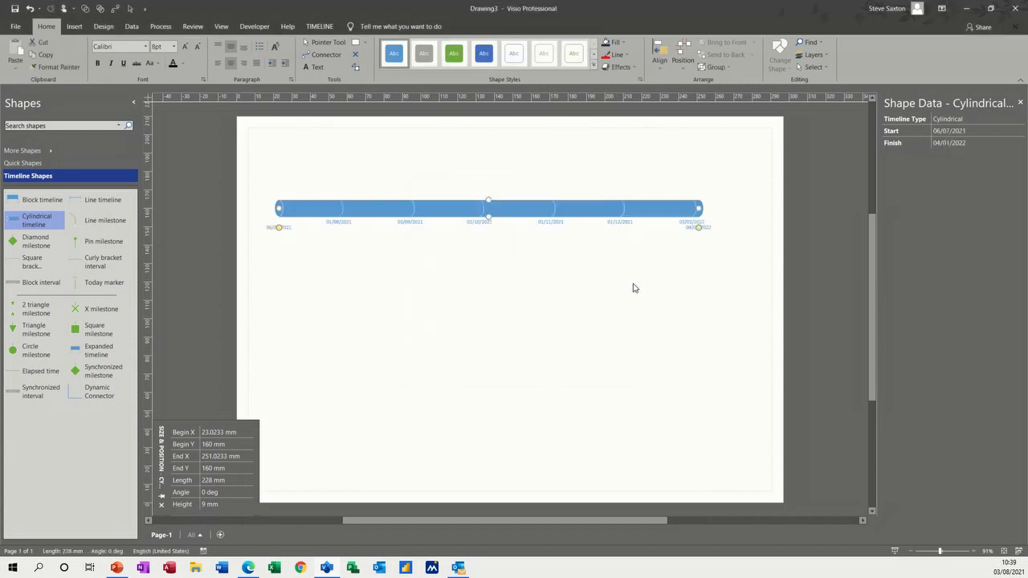
right_click(678, 209)
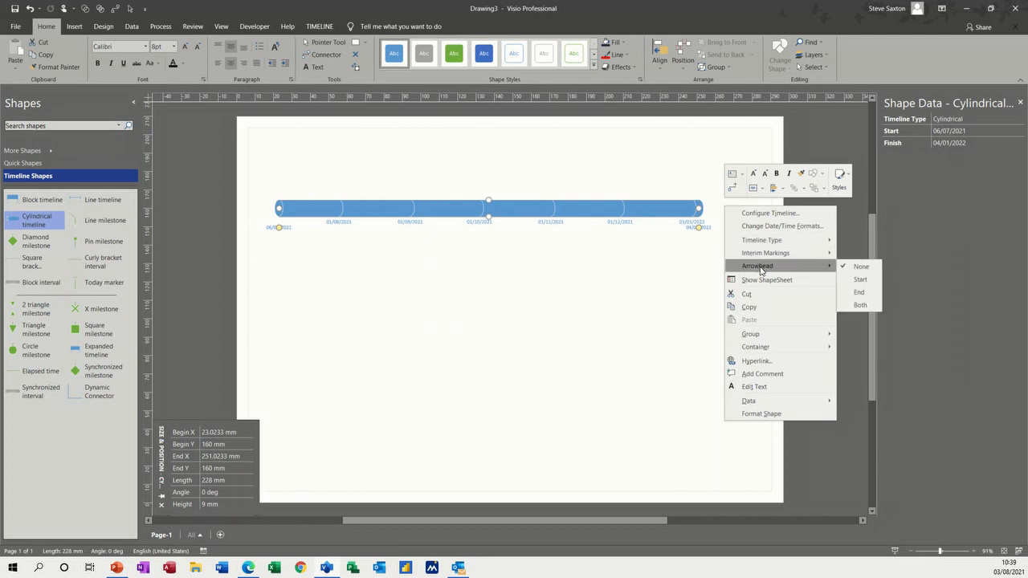
mouse_move(861, 279)
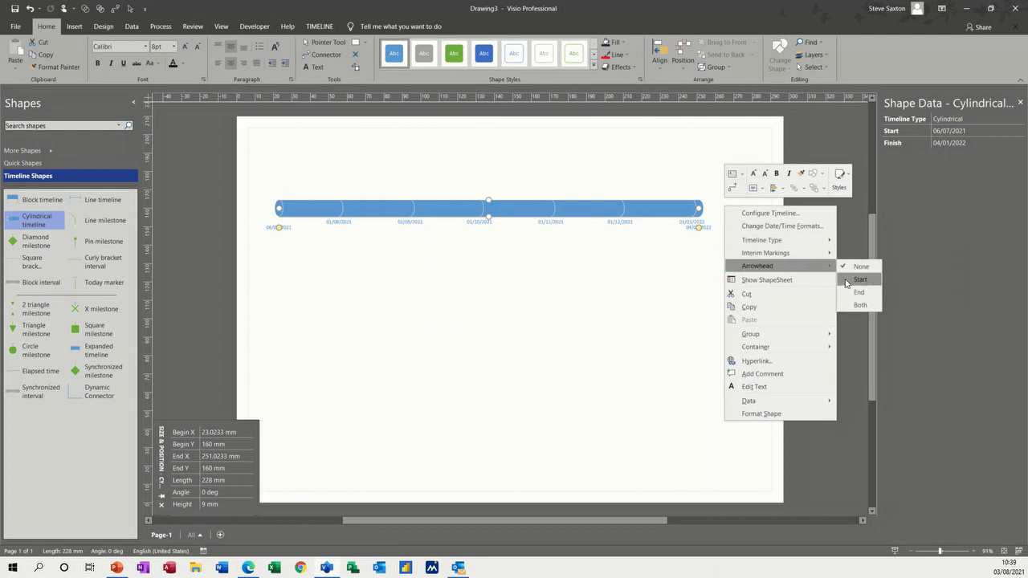
left_click(857, 292)
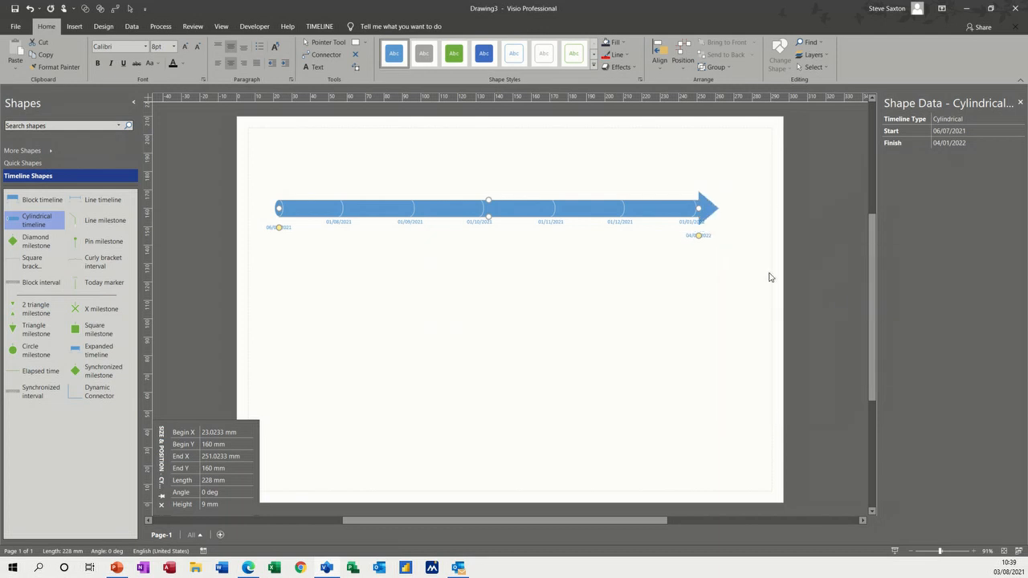
mouse_move(347, 308)
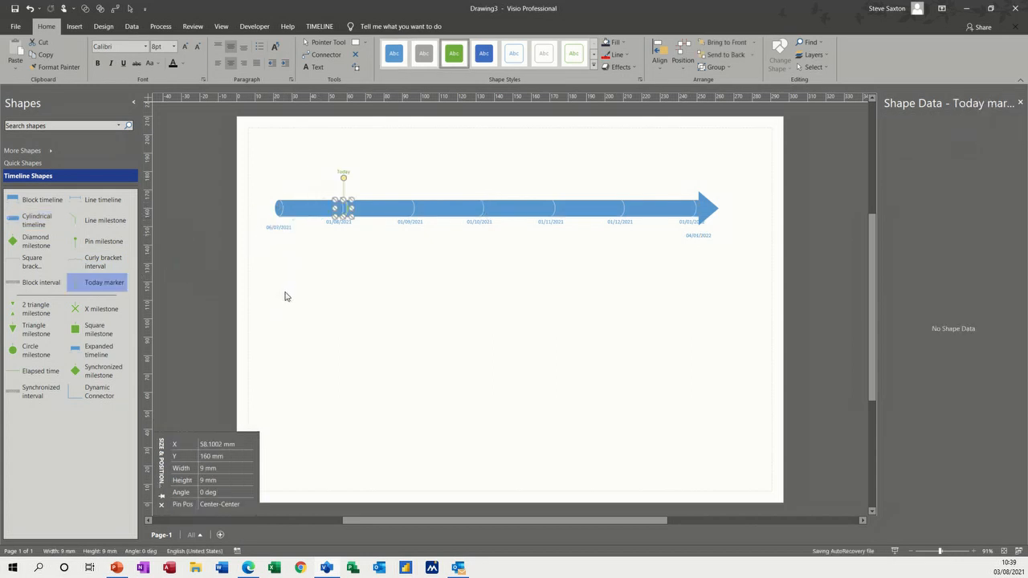
mouse_move(74, 257)
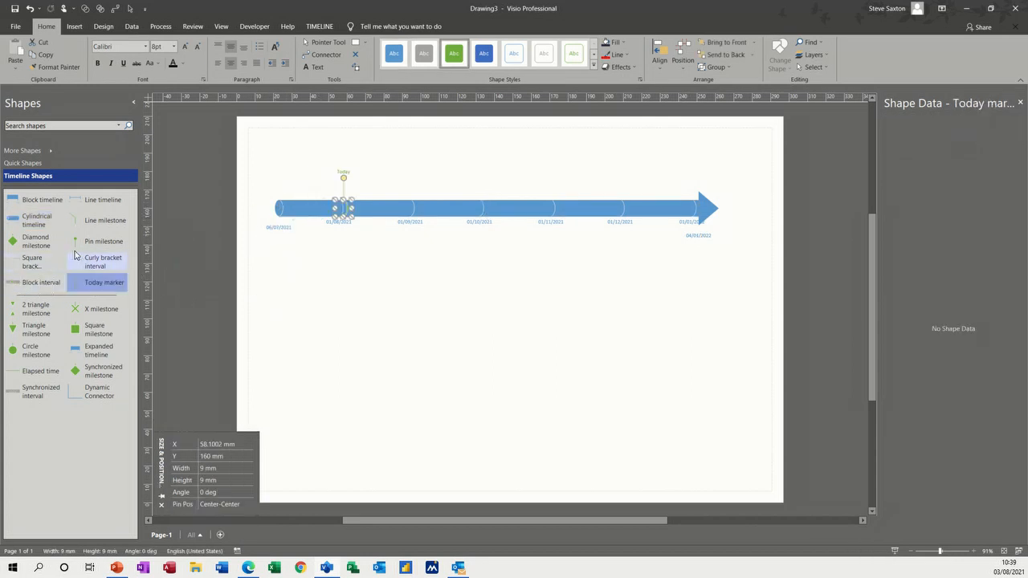
mouse_move(100, 222)
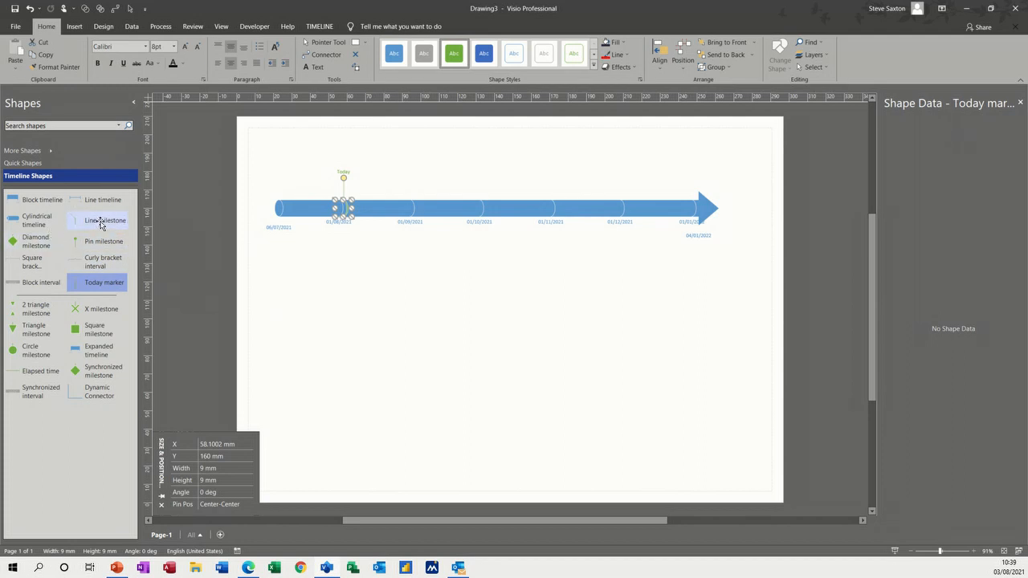
mouse_move(32, 244)
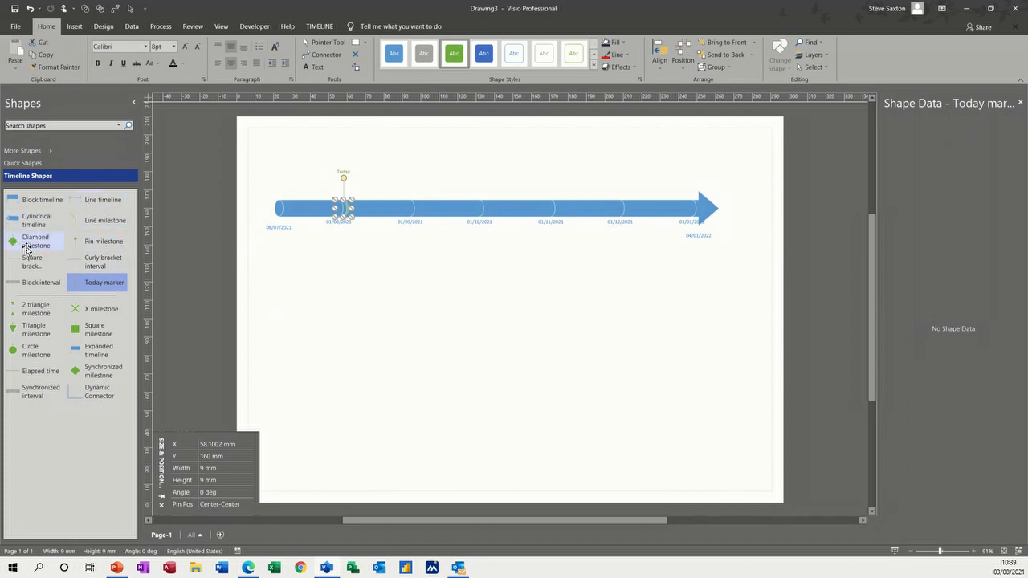
mouse_move(24, 309)
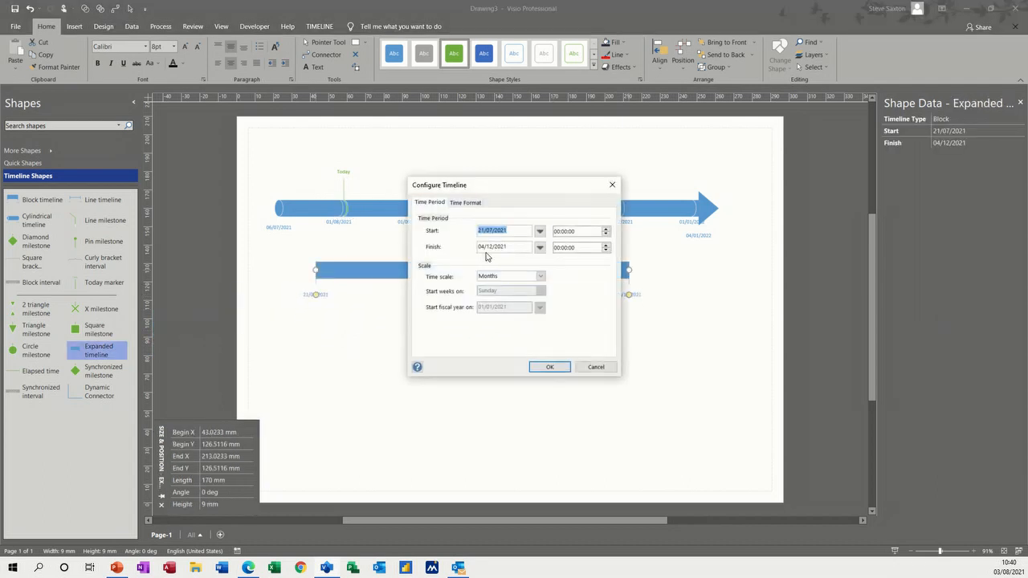
mouse_move(356, 217)
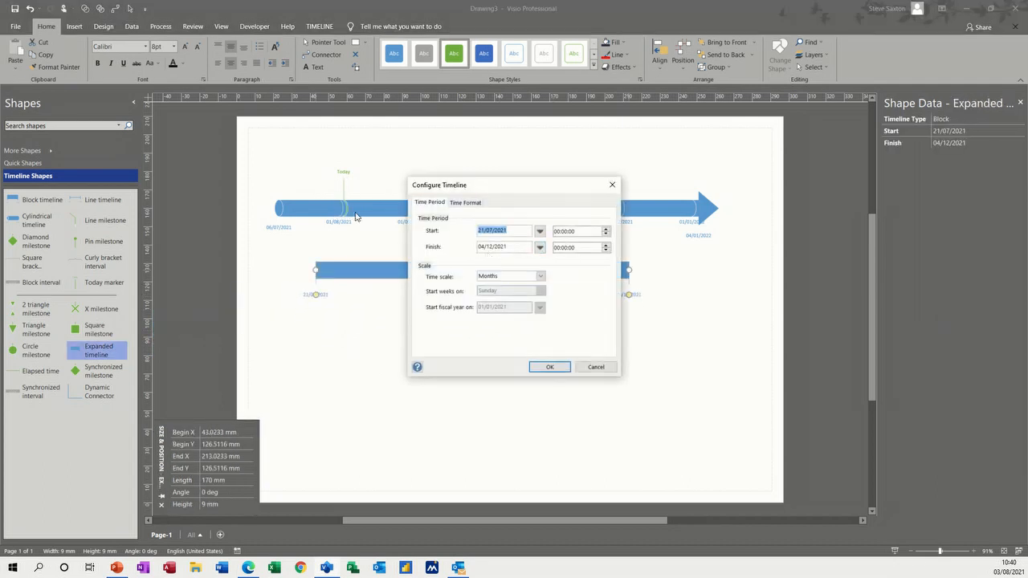
- Set the expanded timeline's finish date to 01/10/2021 via the calendar picker
left_click(539, 248)
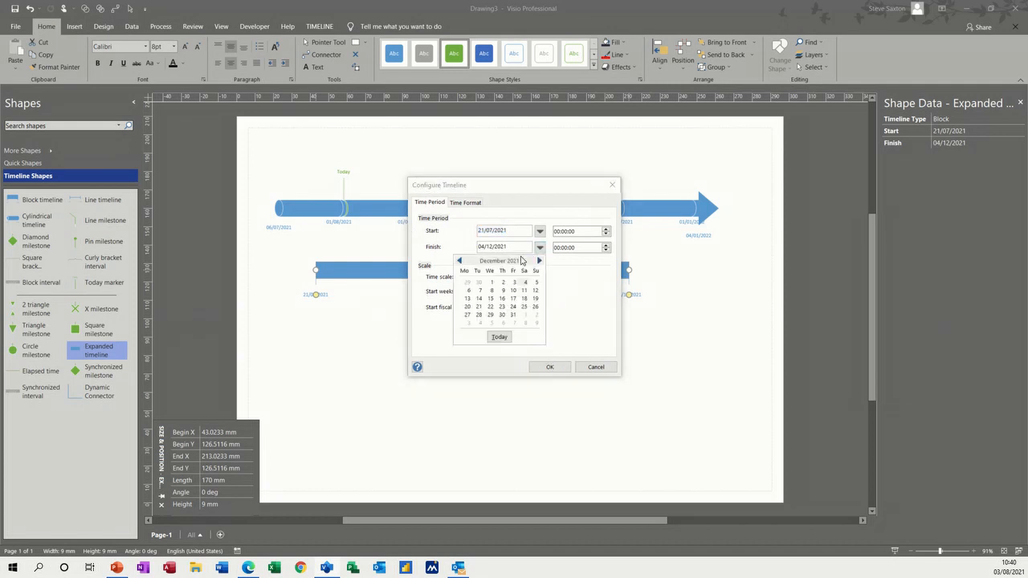
left_click(461, 261)
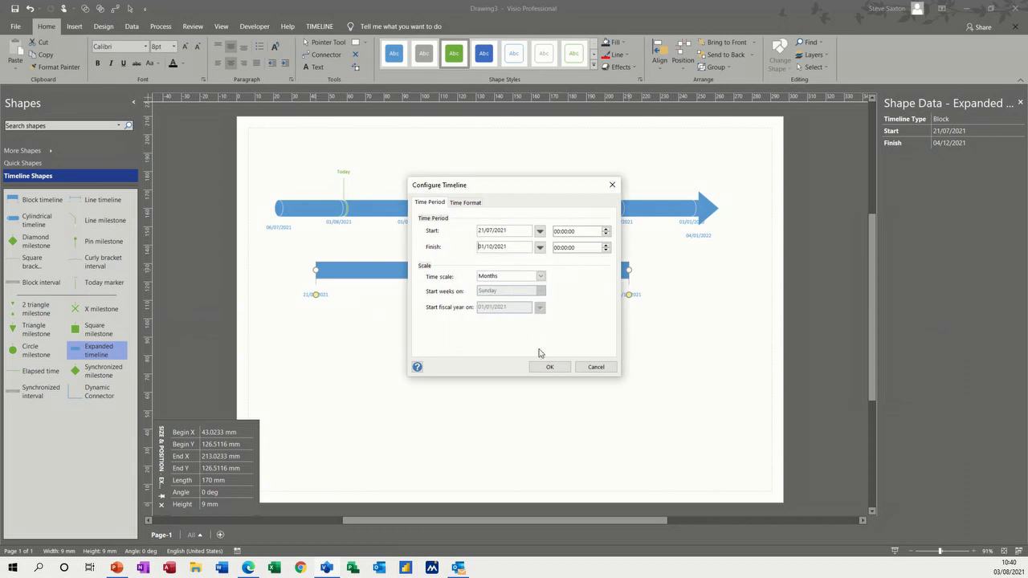
left_click(549, 366)
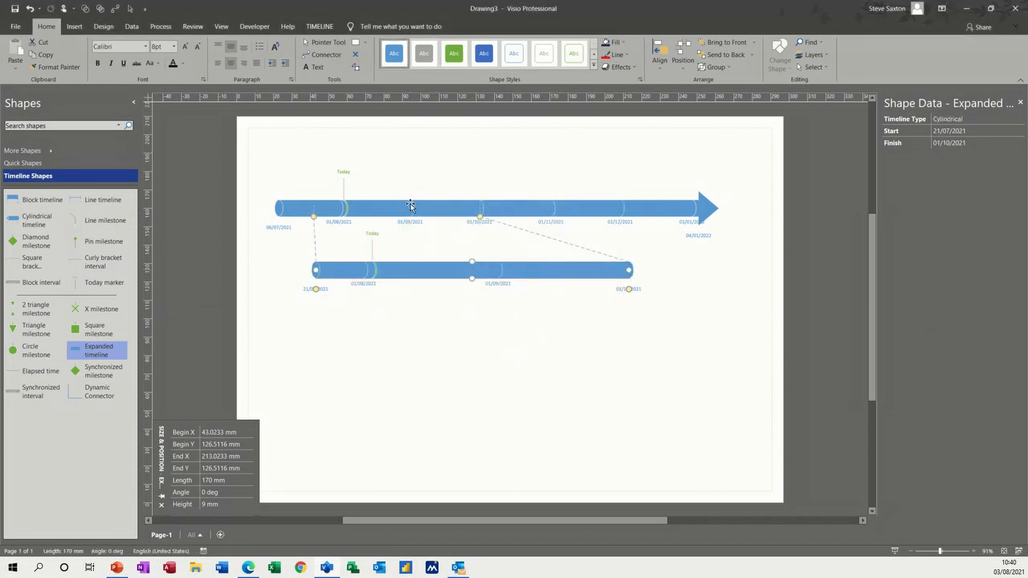
mouse_move(437, 221)
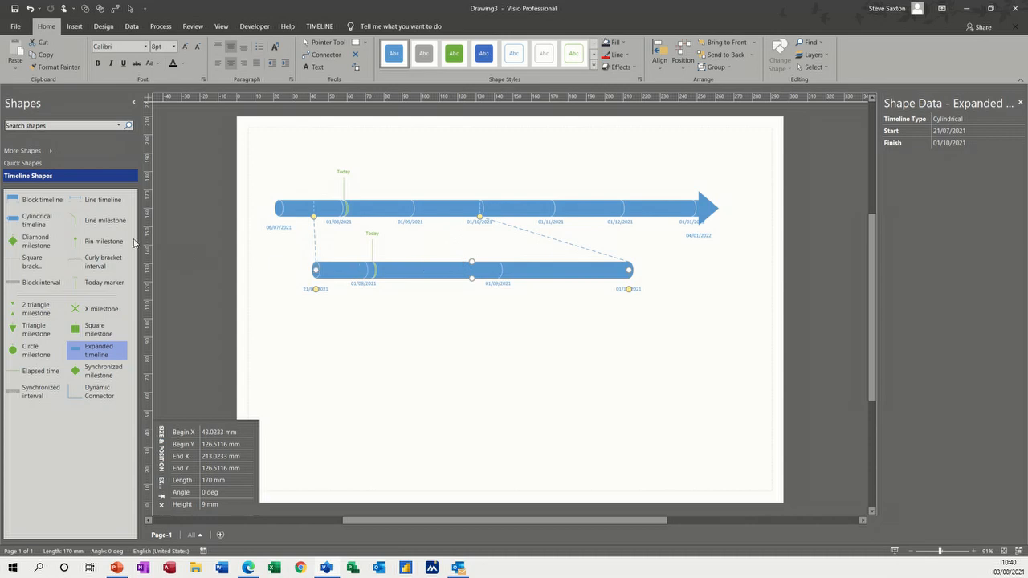
mouse_move(53, 270)
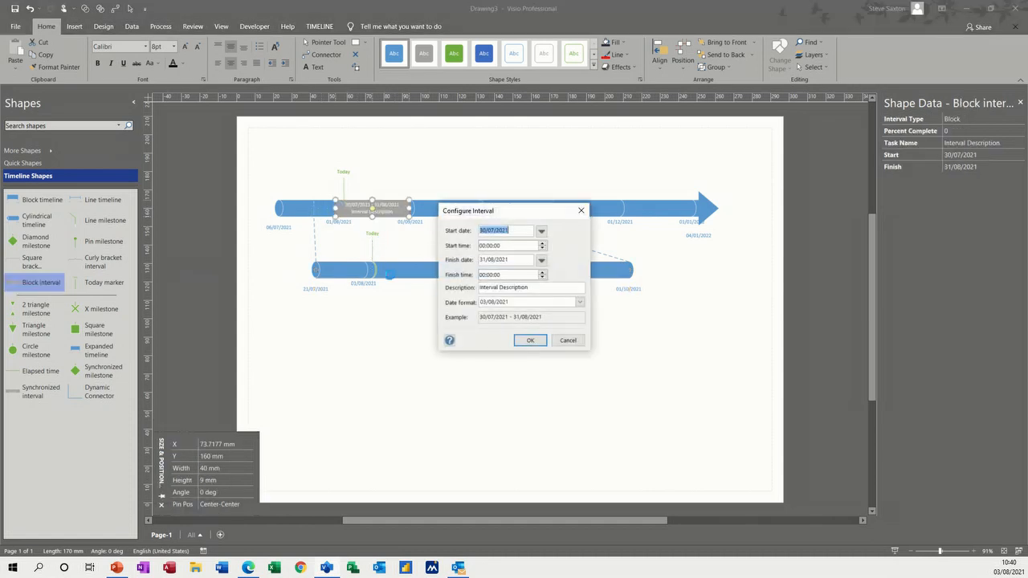
- Label the block interval 'Induction' spanning 30/07/2021 to 31/08/2021 and confirm it
left_click(529, 288)
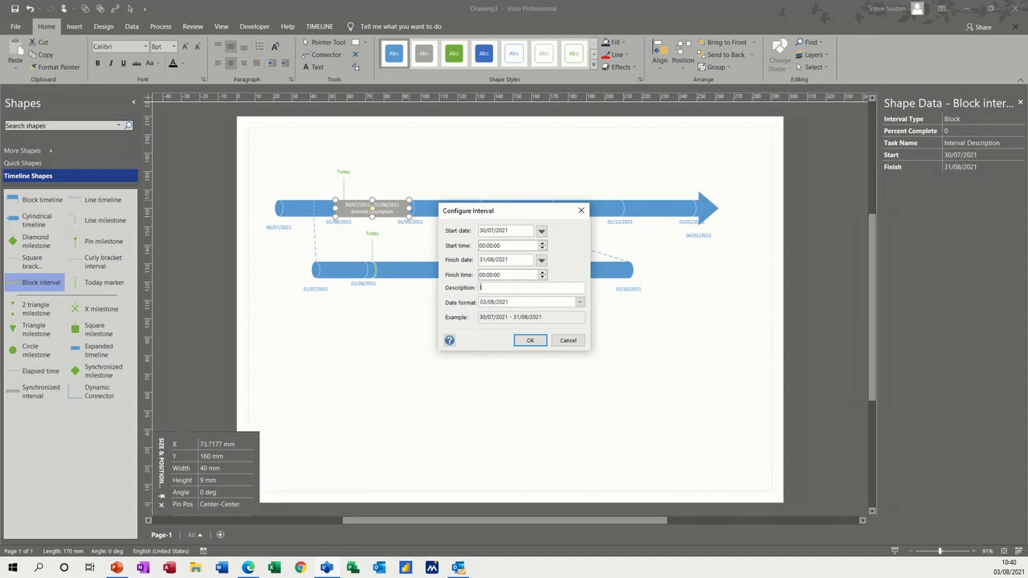
type("Induction")
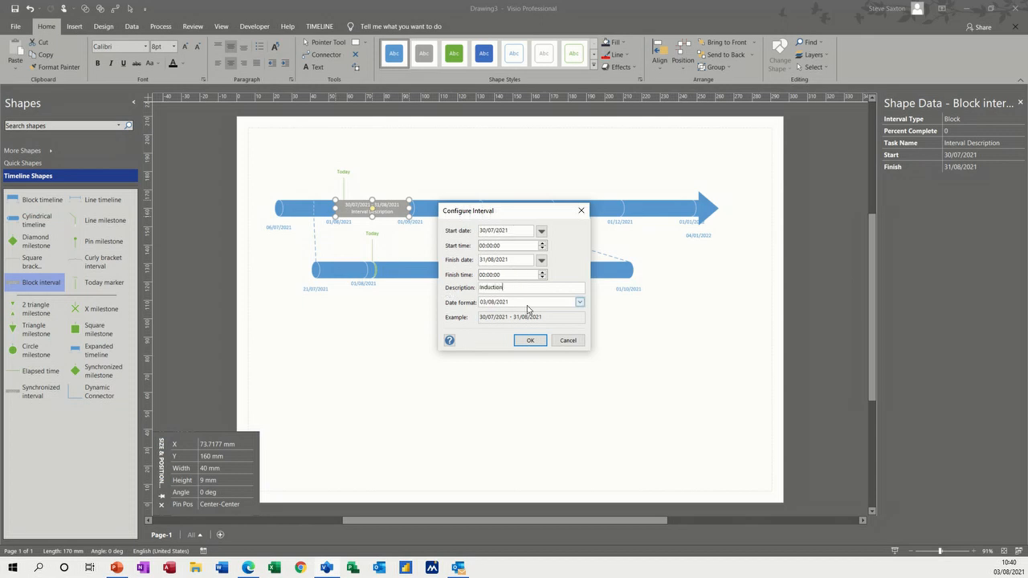
left_click(530, 340)
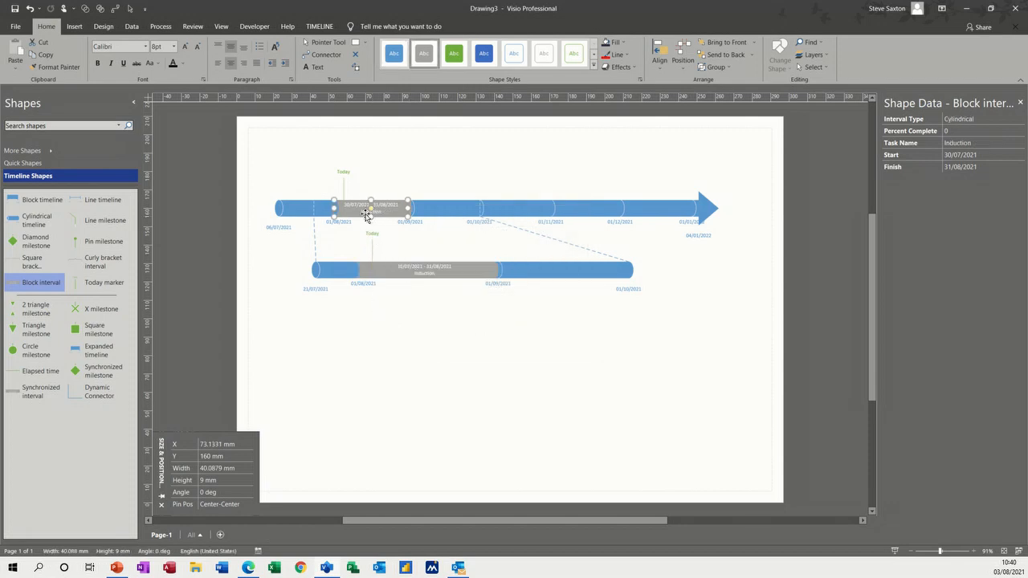
left_click(421, 315)
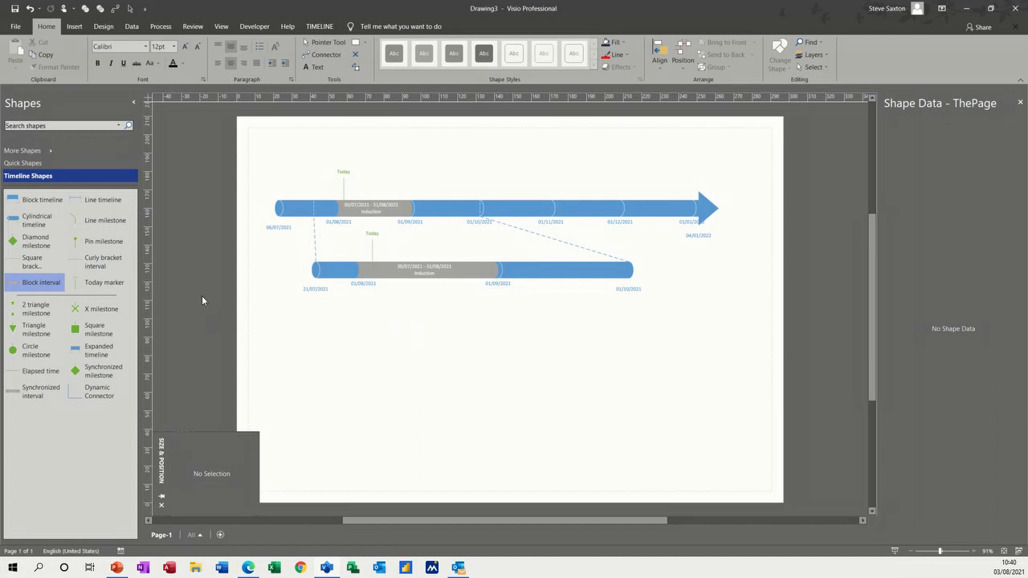
mouse_move(45, 225)
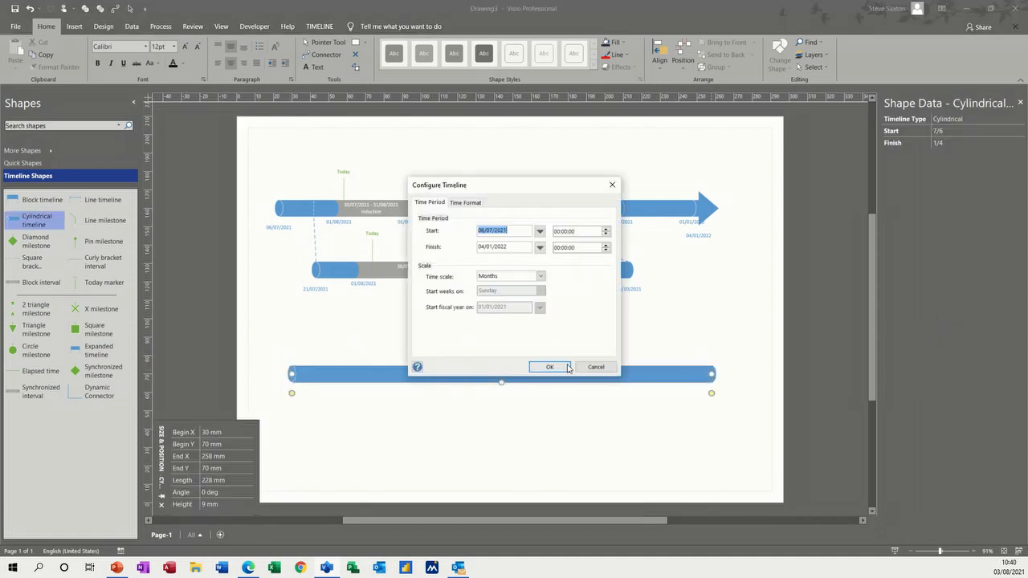
- Accept the third cylindrical timeline's default period 06/07/2021 to 06/01/2022
left_click(549, 367)
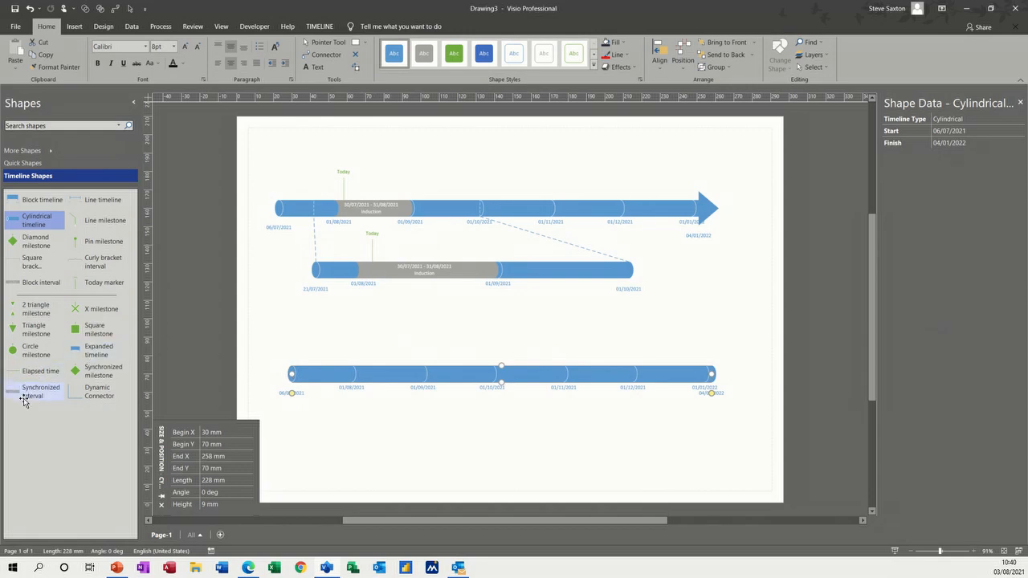
mouse_move(29, 395)
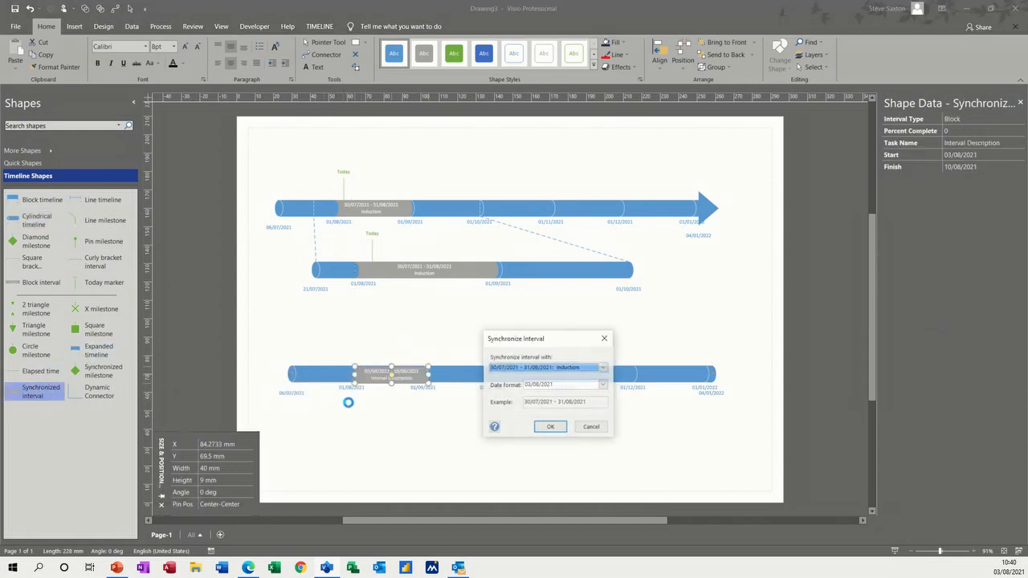
- Synchronise the new interval with the Induction interval (30/07/2021 - 31/08/2021)
left_click(604, 366)
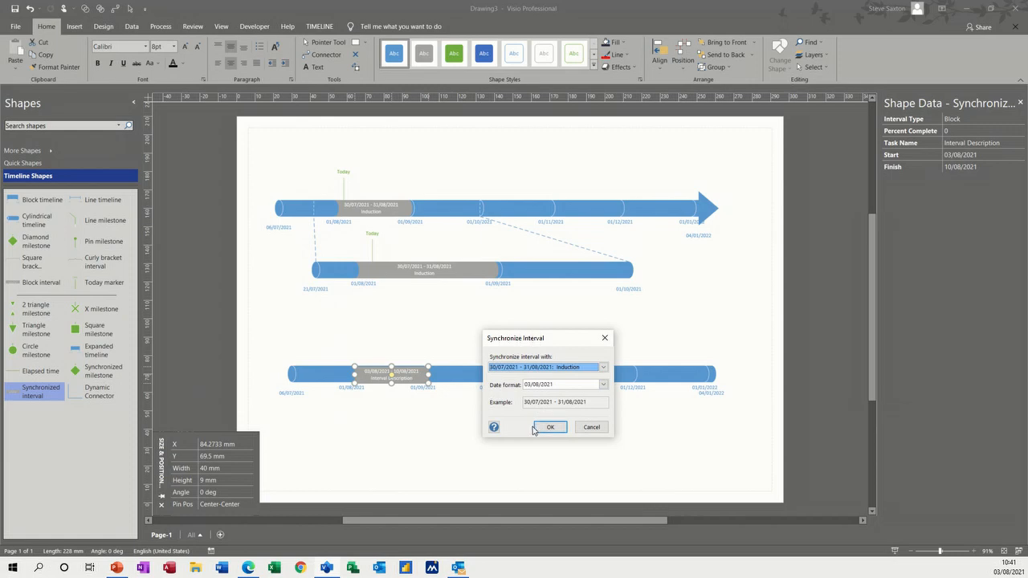
left_click(549, 428)
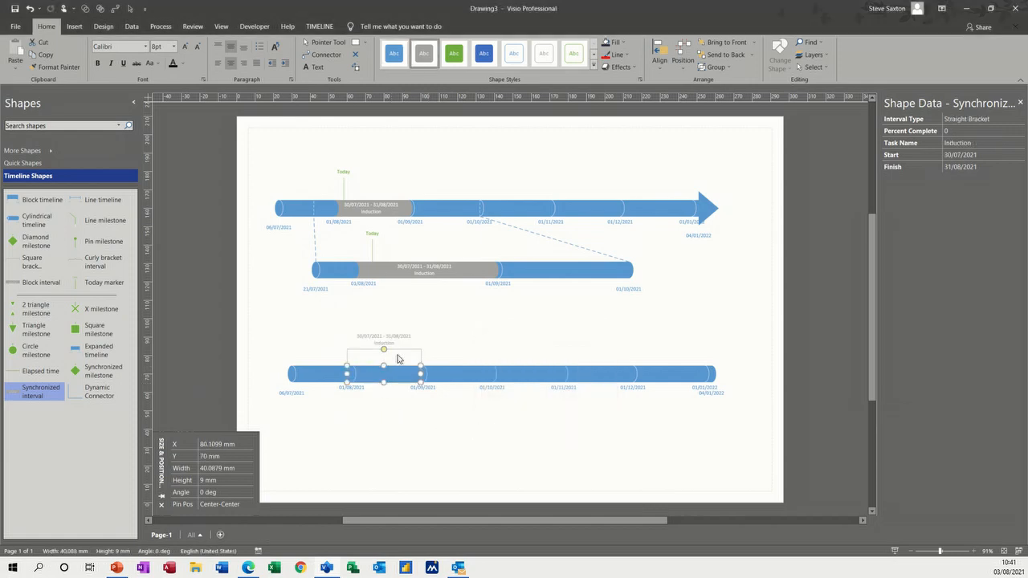
mouse_move(401, 353)
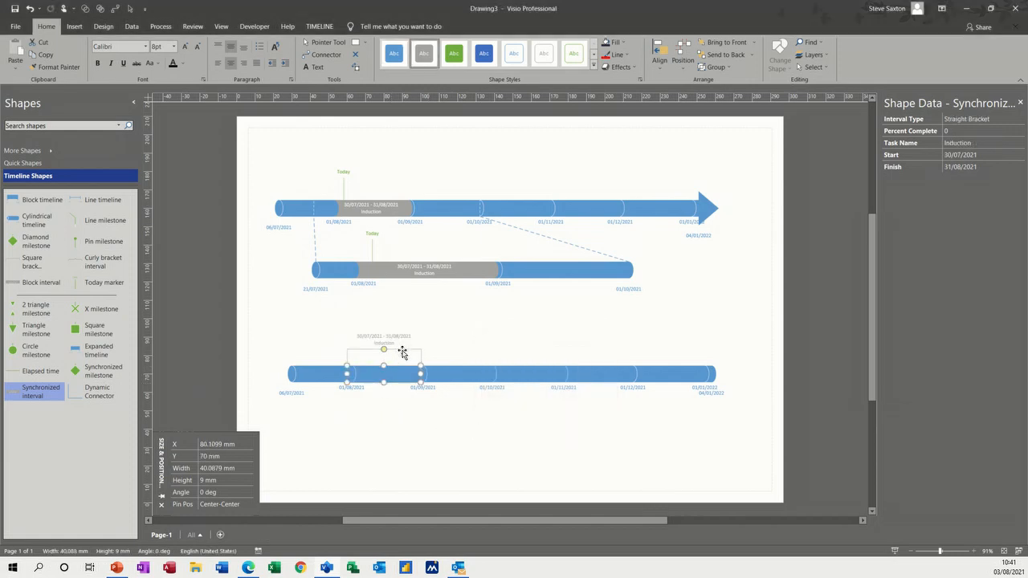
- Turn the synchronised bracket into a cylindrical block and colour the Induction block dark purple
right_click(402, 353)
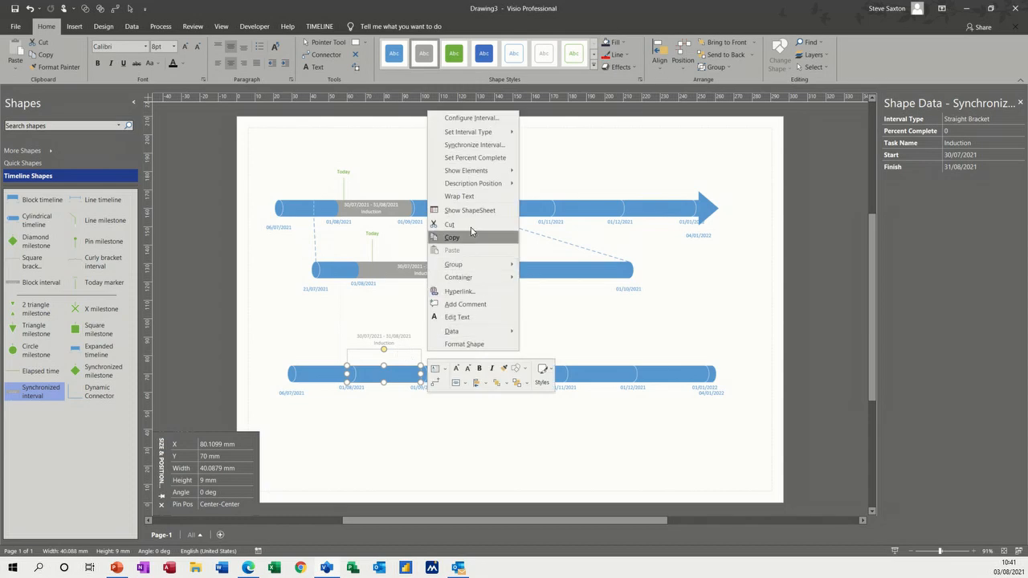
mouse_move(472, 132)
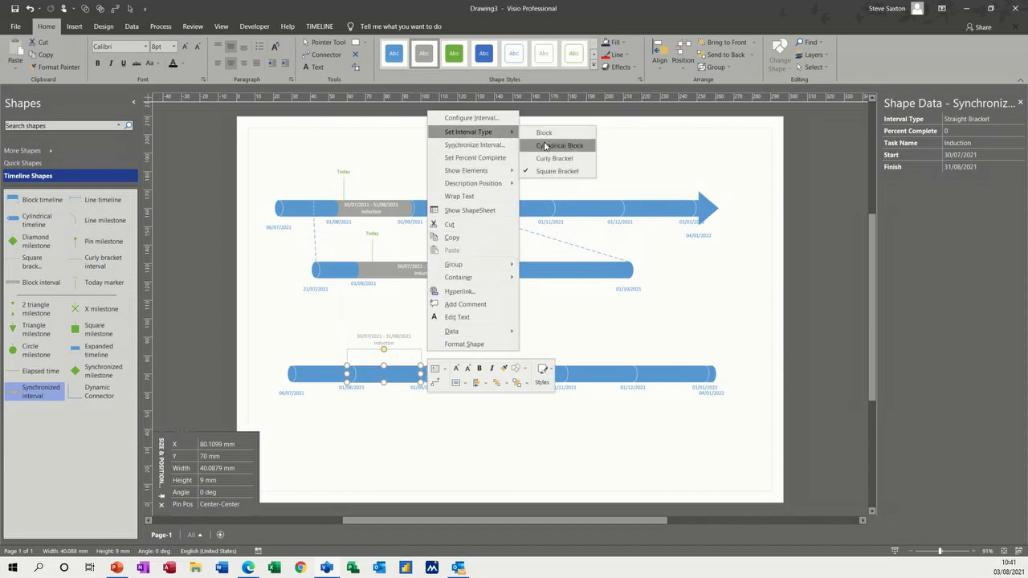
left_click(558, 144)
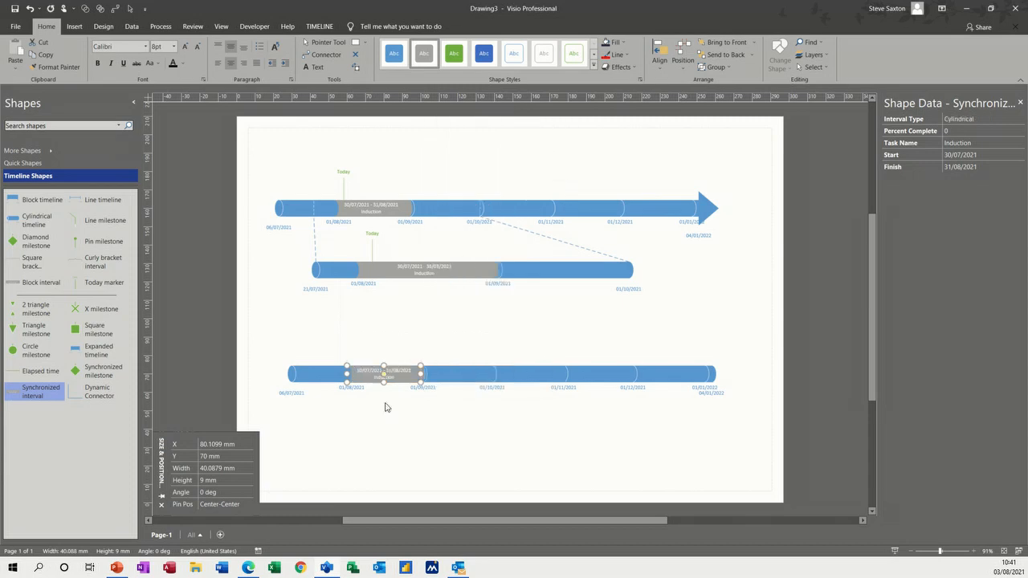
mouse_move(448, 79)
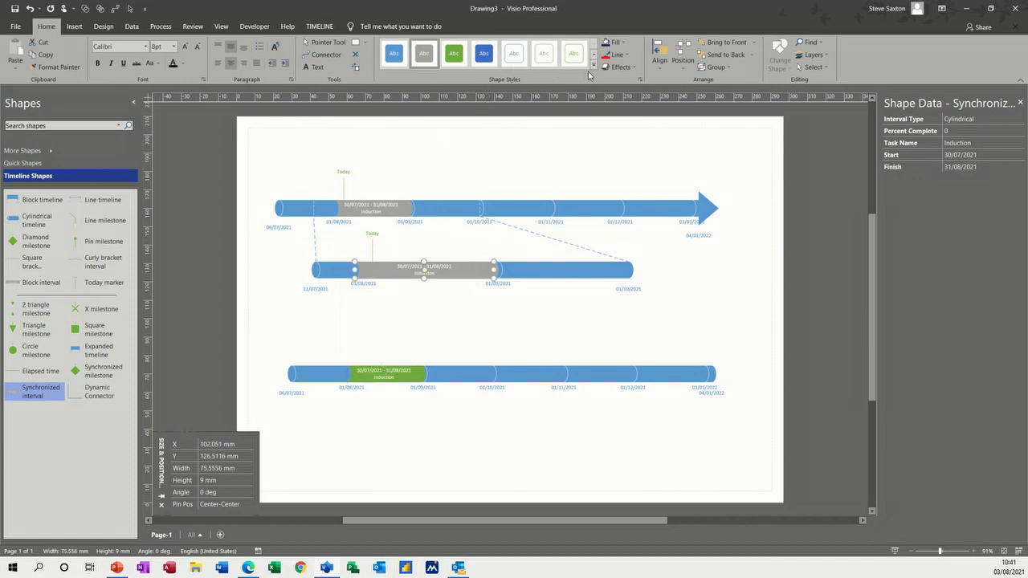
left_click(594, 70)
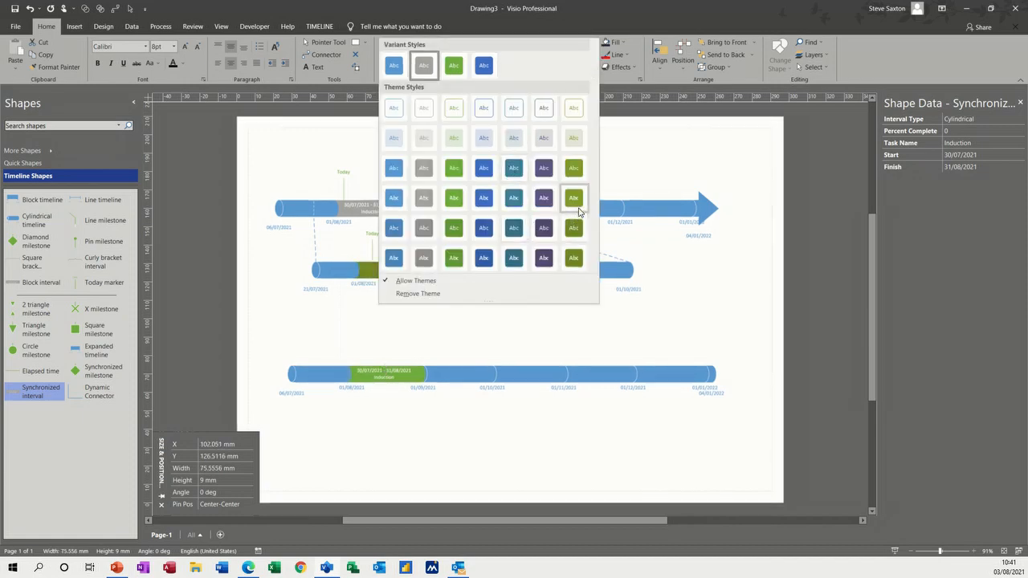
left_click(573, 198)
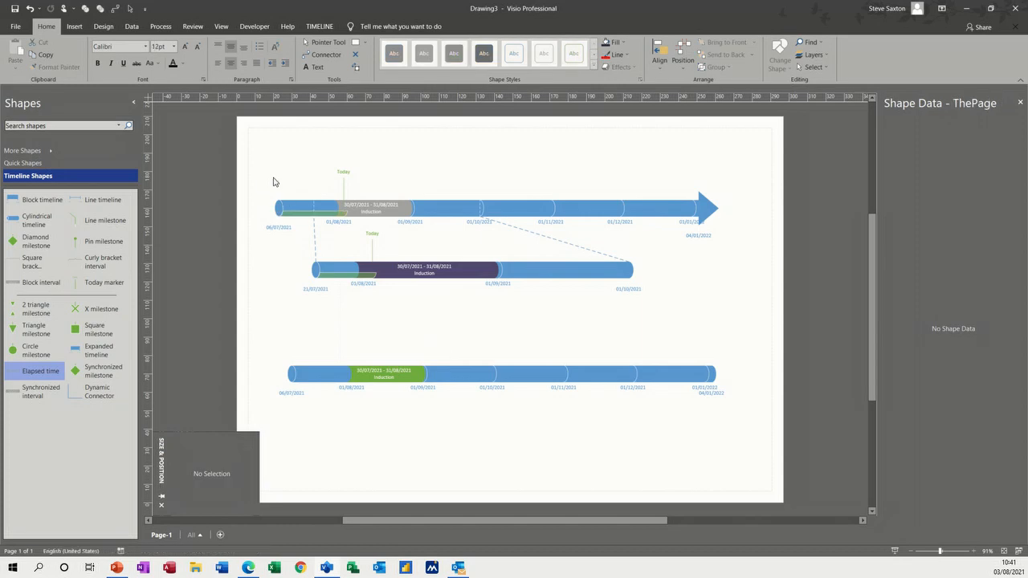
- Place an elapsed-time bar on the top timeline and fill it red
left_click(337, 201)
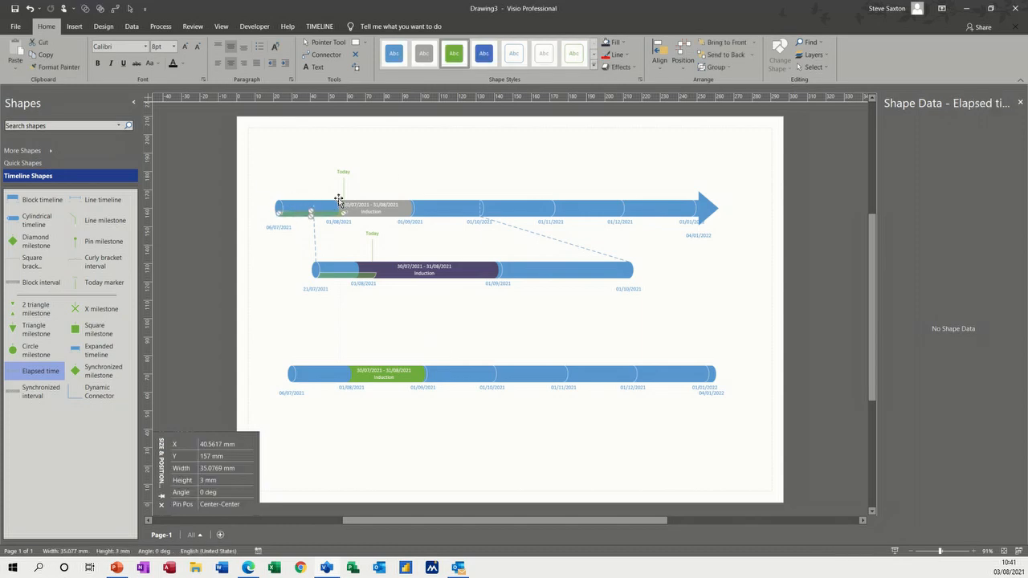
left_click(623, 41)
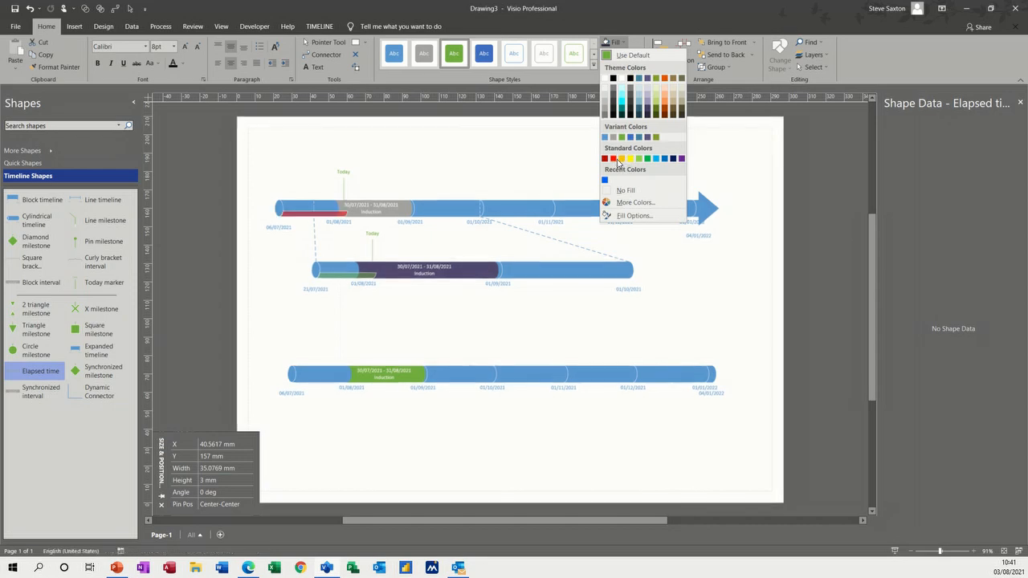
left_click(318, 213)
type("Plannig")
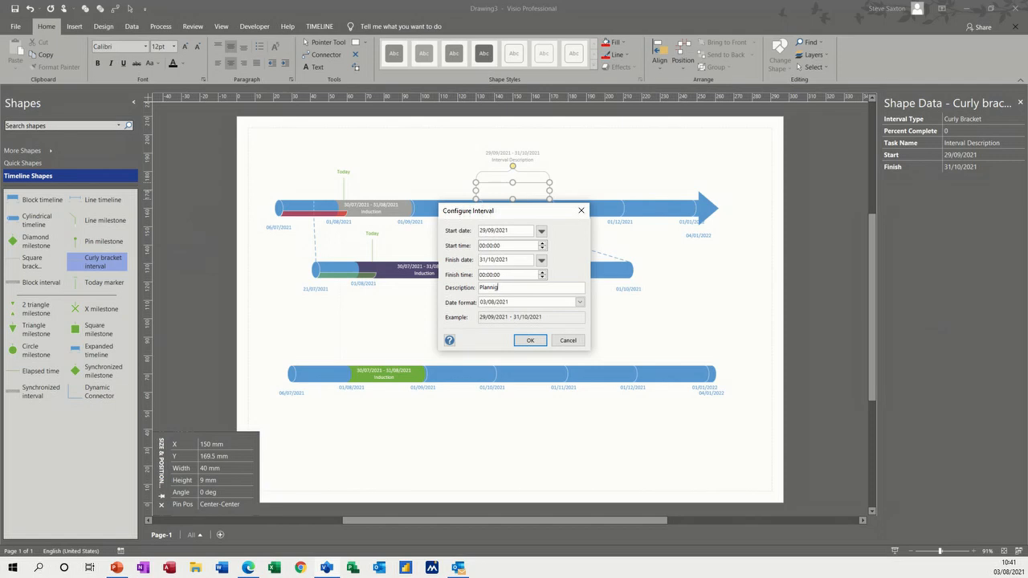
- Confirm the curly bracket interval with description 'Planning'
key("Backspace")
type("n")
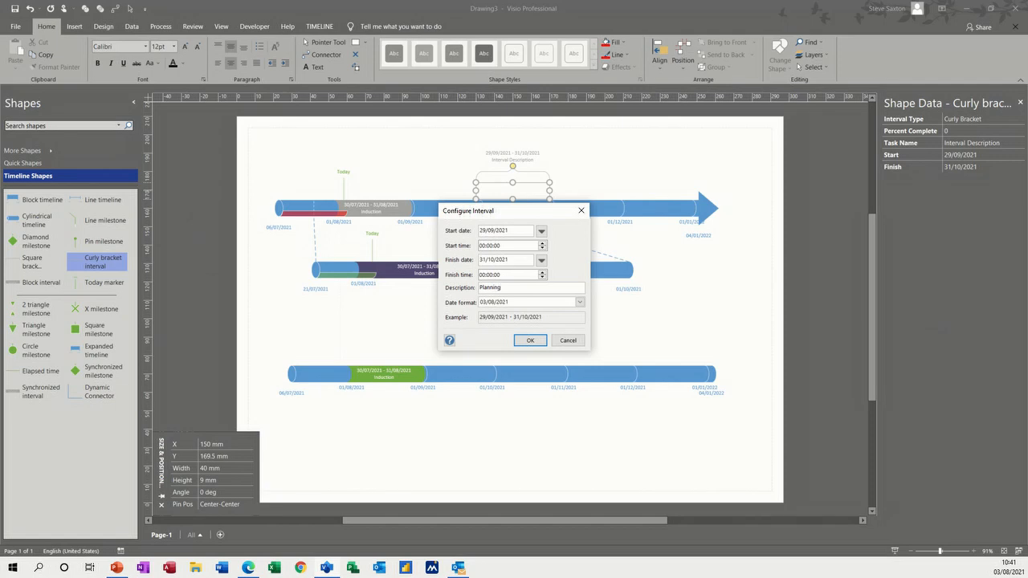
left_click(530, 340)
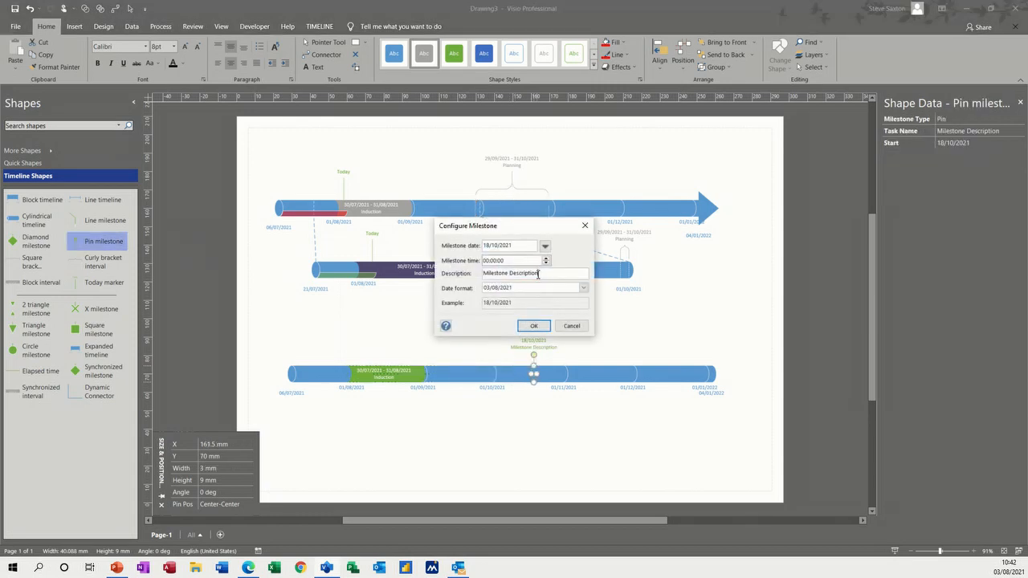
- Replace the pin milestone's default description with 'stage 1' and confirm it at 18/10/2021
triple_click(534, 273)
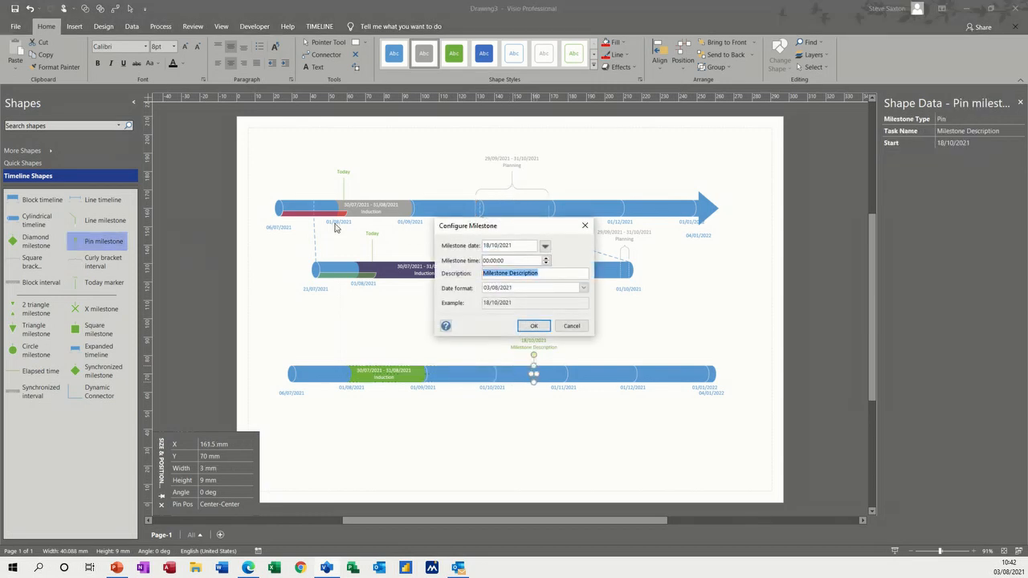
type("stage")
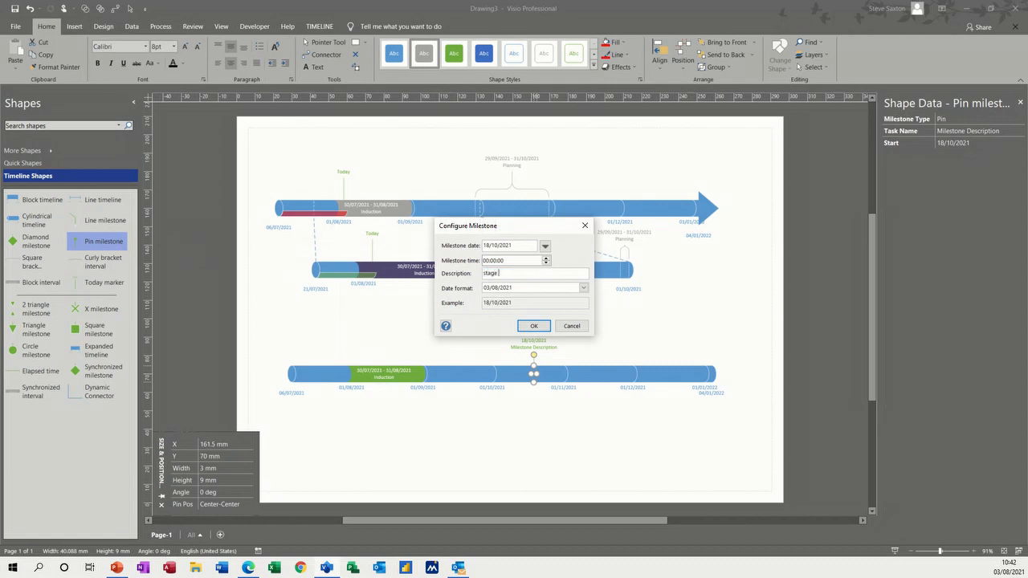
type("1")
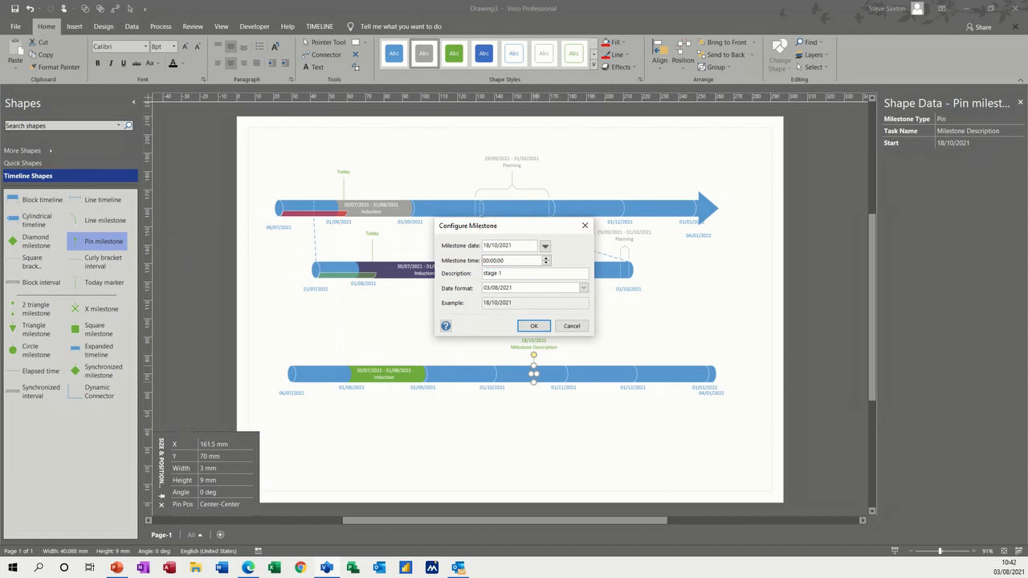
left_click(534, 325)
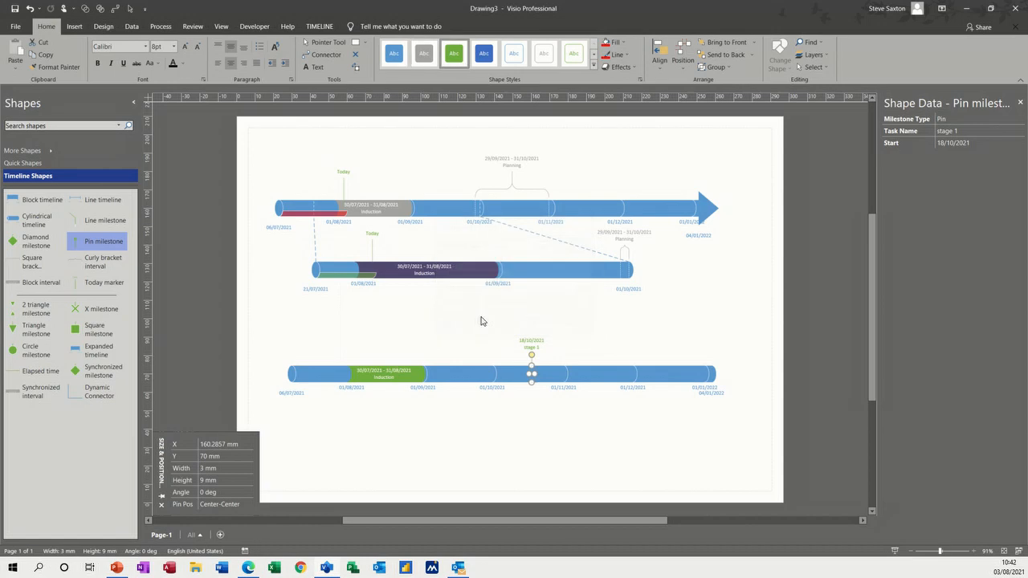
mouse_move(522, 363)
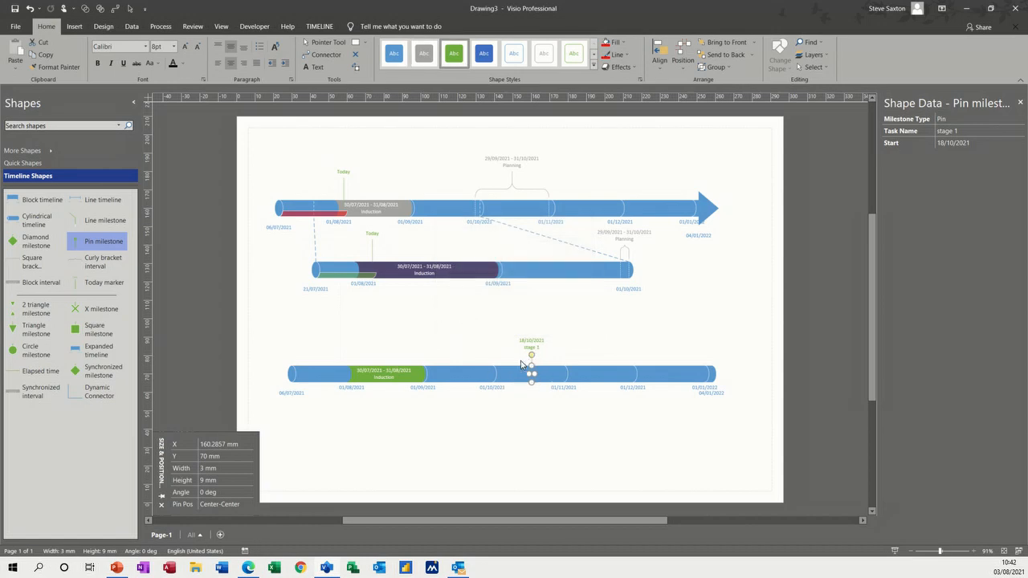
mouse_move(512, 199)
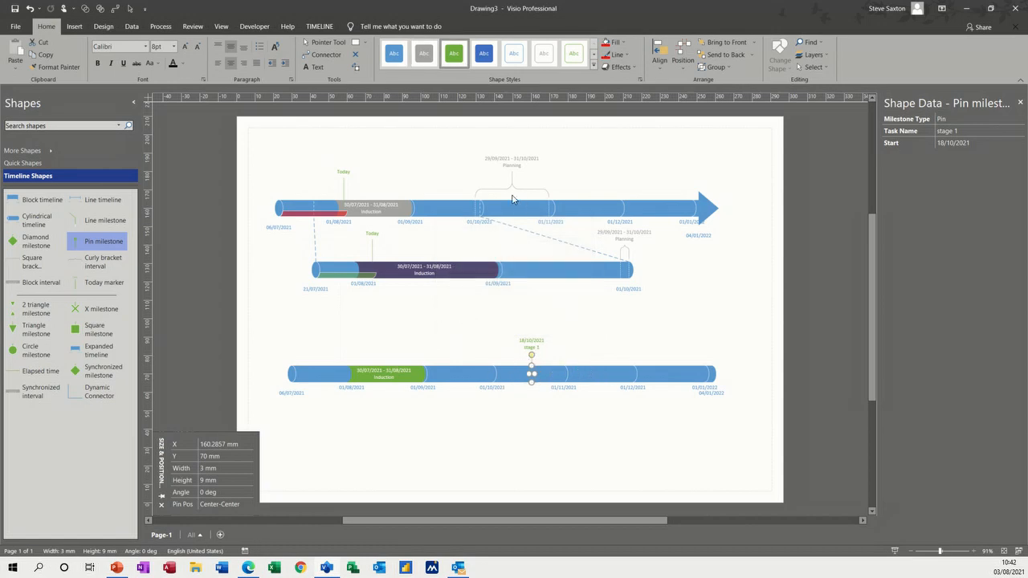
- Bring up the shape actions for the Planning curly bracket spanning 25/09/2021 to 31/10/2021
right_click(511, 185)
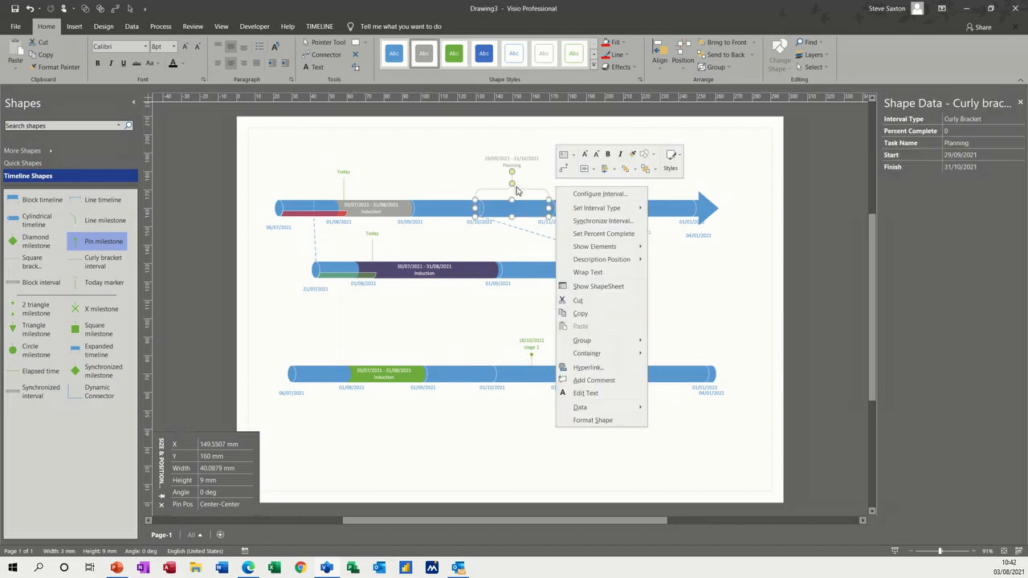
mouse_move(559, 199)
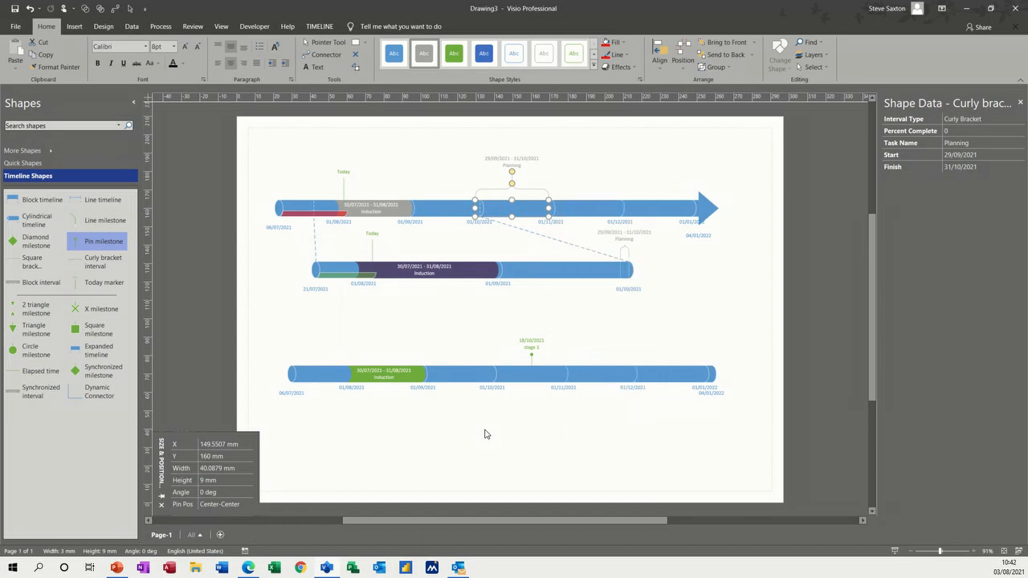
mouse_move(302, 390)
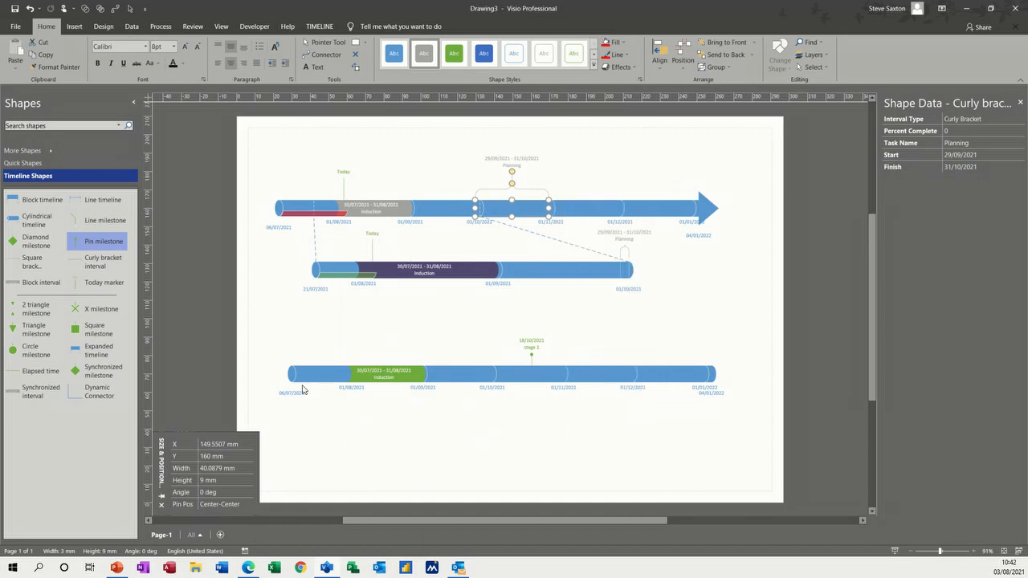
- Add a second page and confirm a cylindrical timeline running 06/07/2021 to 04/01/2022
left_click(199, 535)
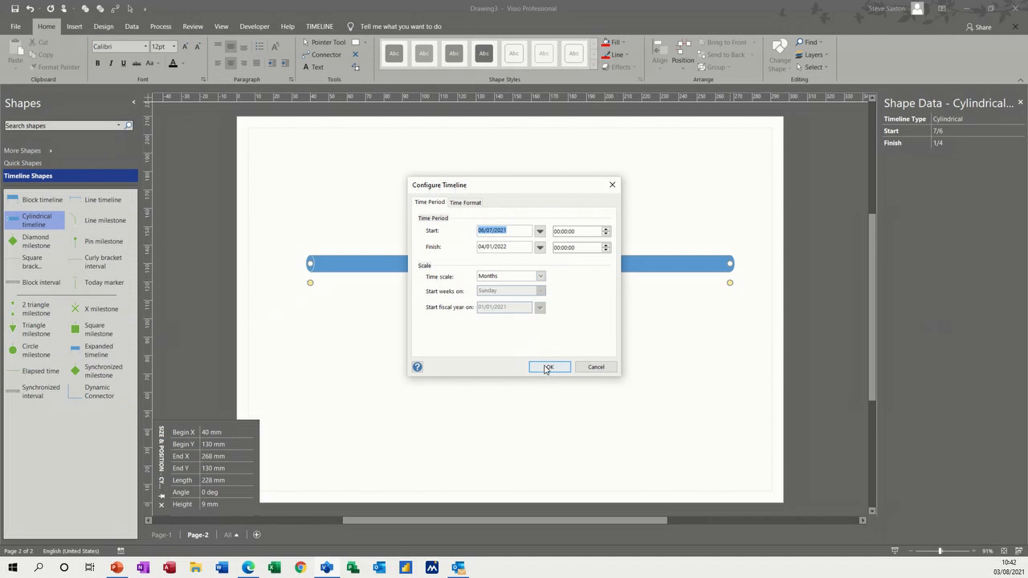
left_click(550, 366)
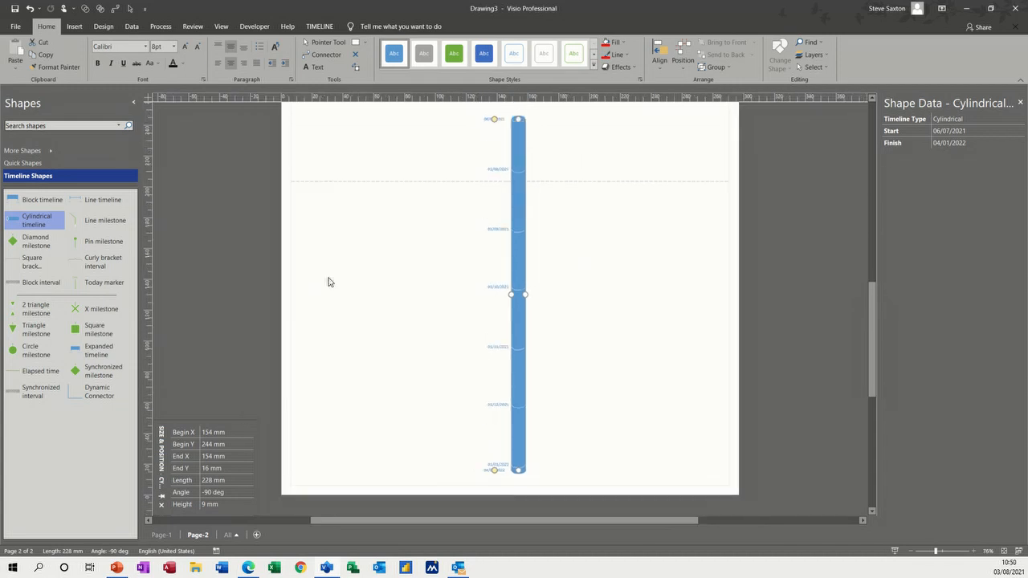
mouse_move(397, 292)
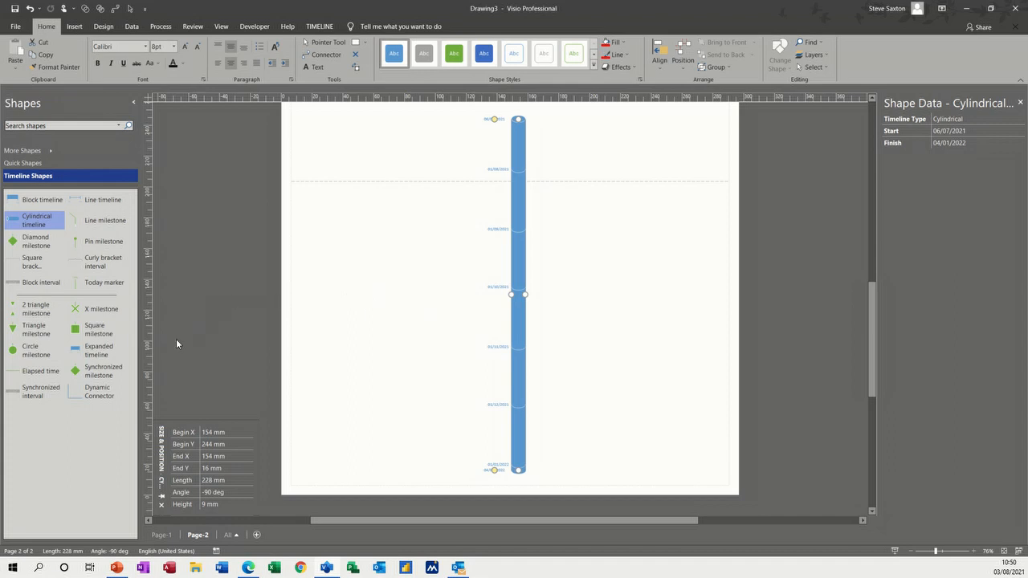
mouse_move(108, 397)
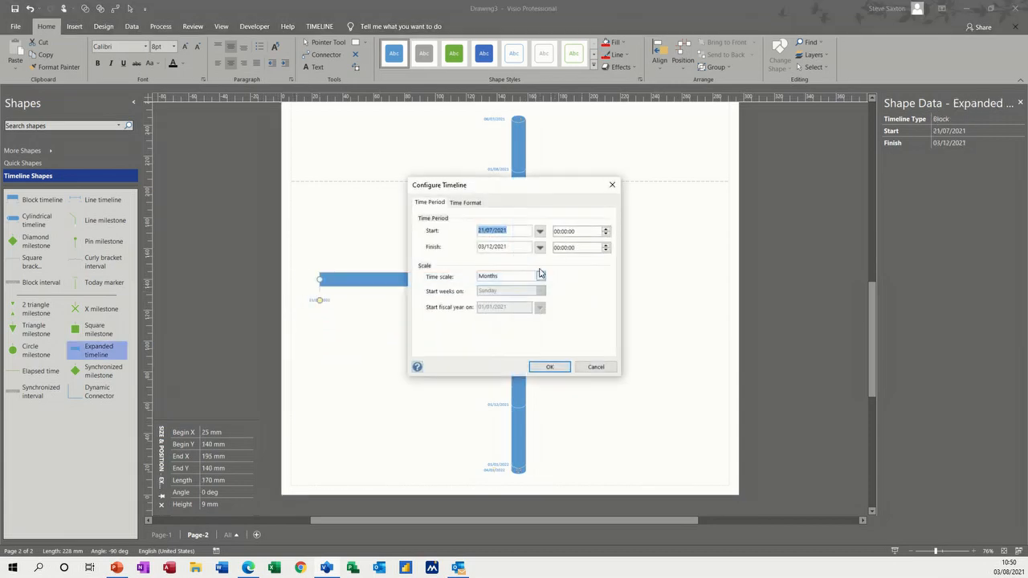
- Confirm the expanded timeline from 21/07/2021 to 03/12/2021 and give both vertical timelines arrowheads
left_click(550, 367)
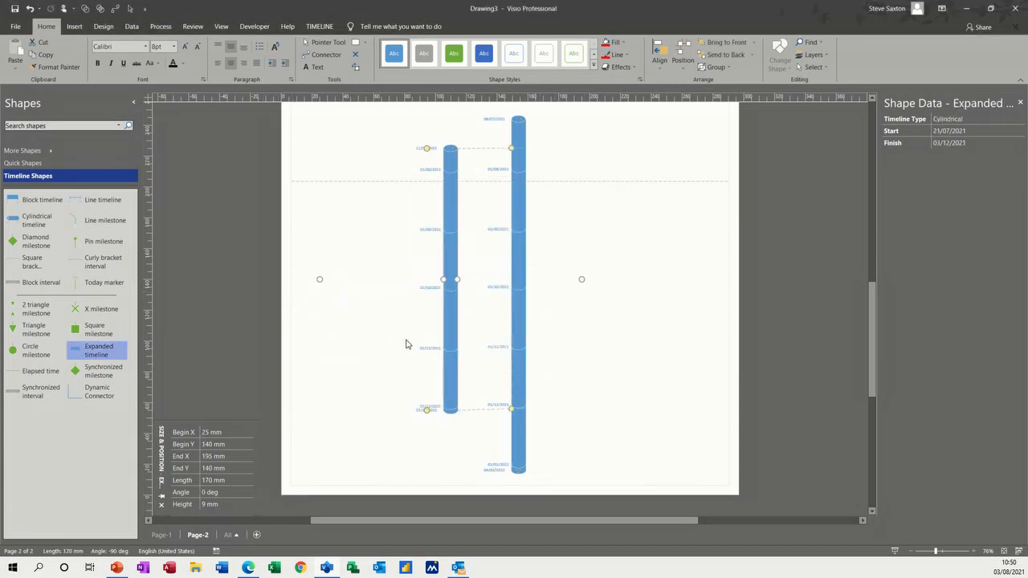
mouse_move(445, 205)
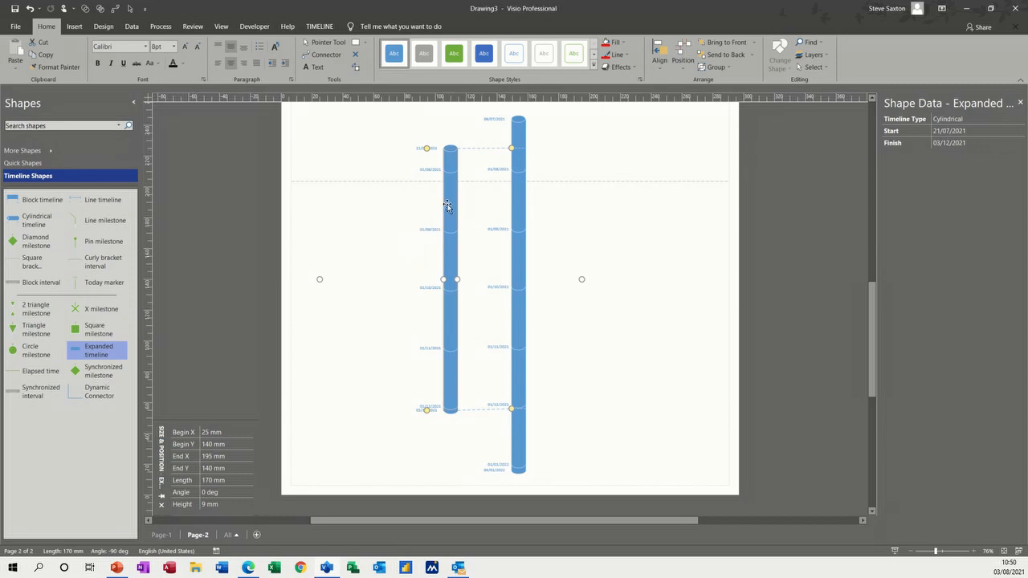
right_click(446, 205)
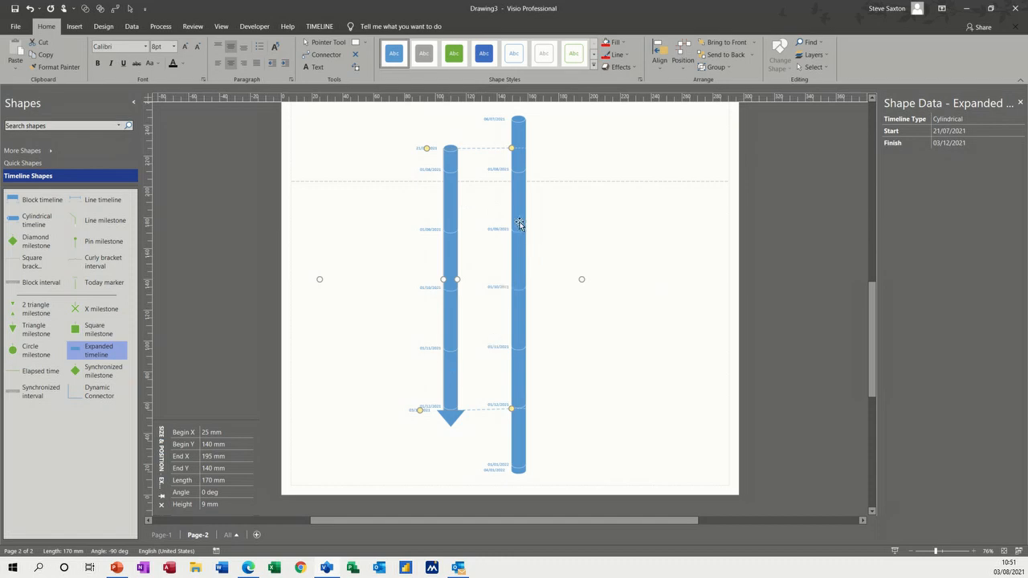
right_click(518, 224)
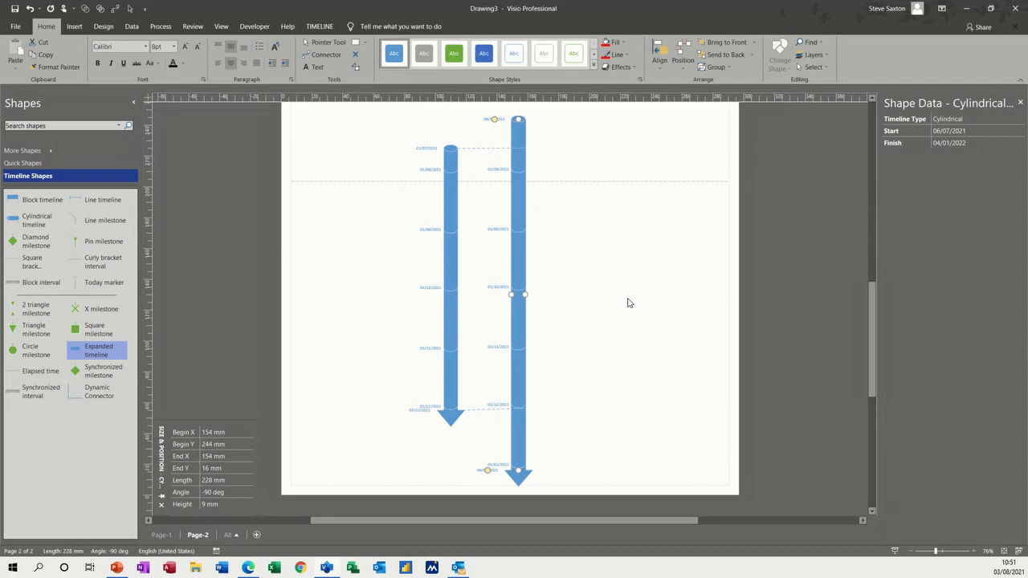
mouse_move(517, 280)
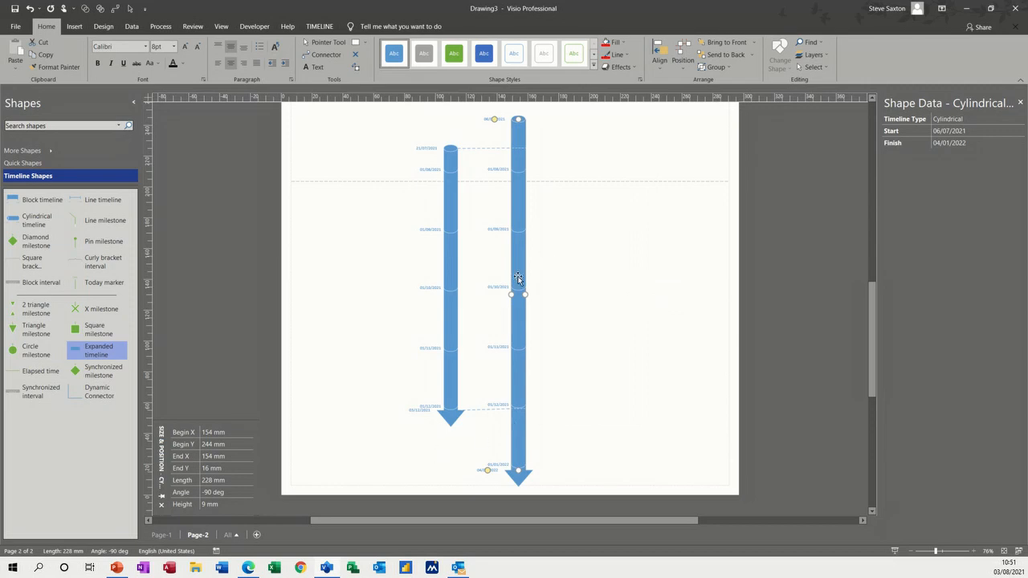
mouse_move(363, 257)
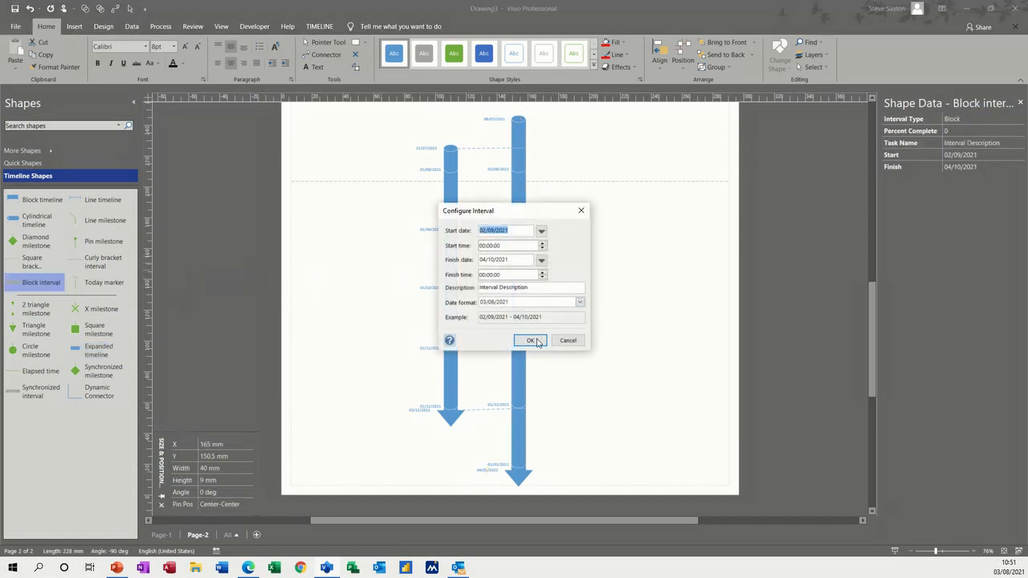
- Confirm the grey block interval spanning 02/09/2021 to 04/10/2021 on the left vertical timeline
left_click(530, 340)
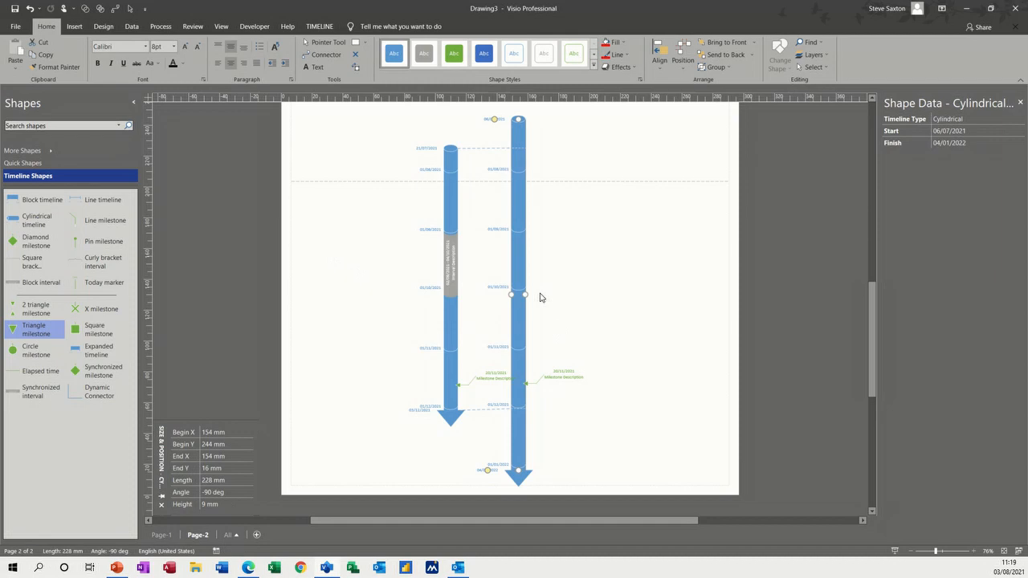
mouse_move(517, 260)
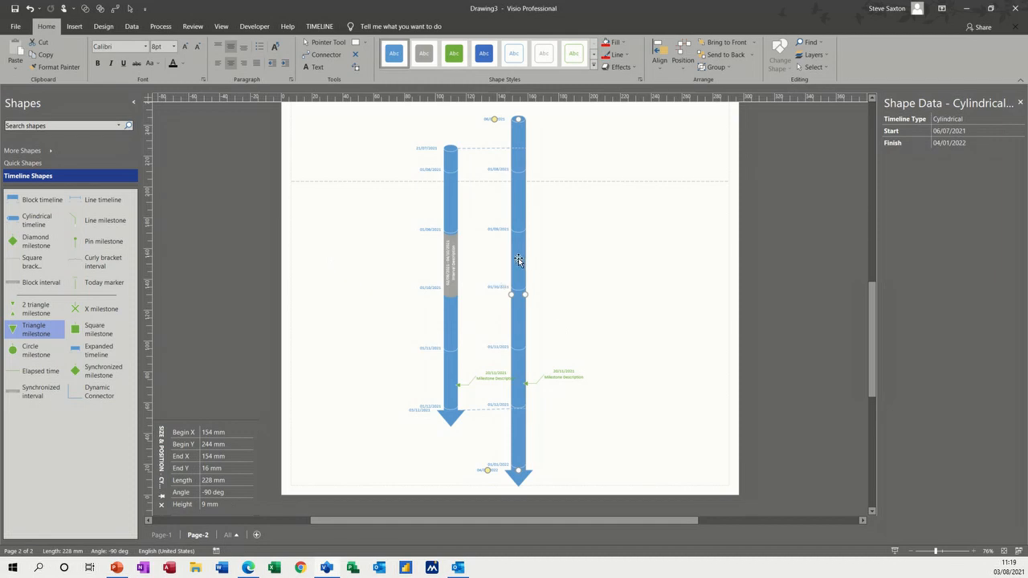
right_click(519, 260)
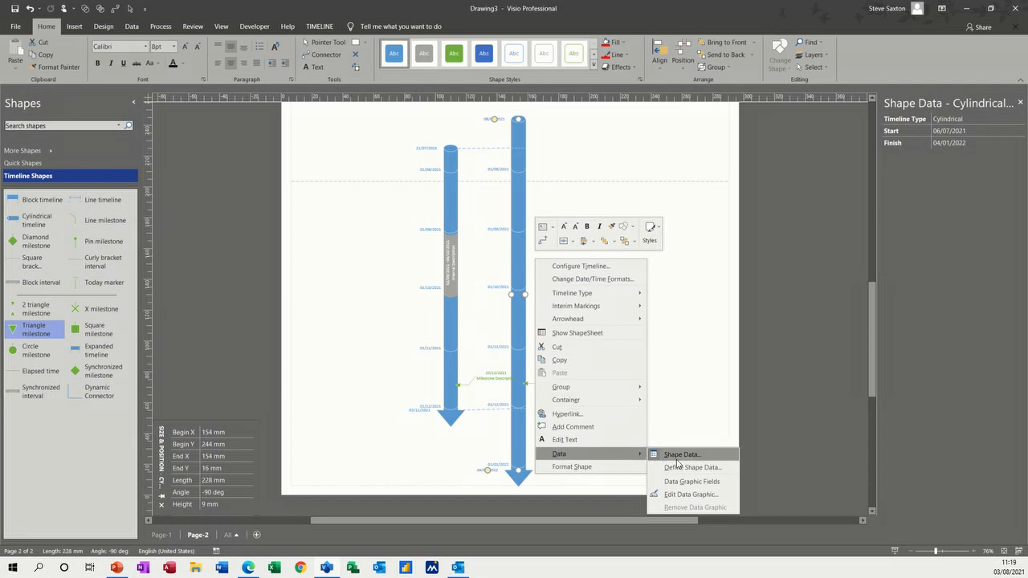
left_click(678, 455)
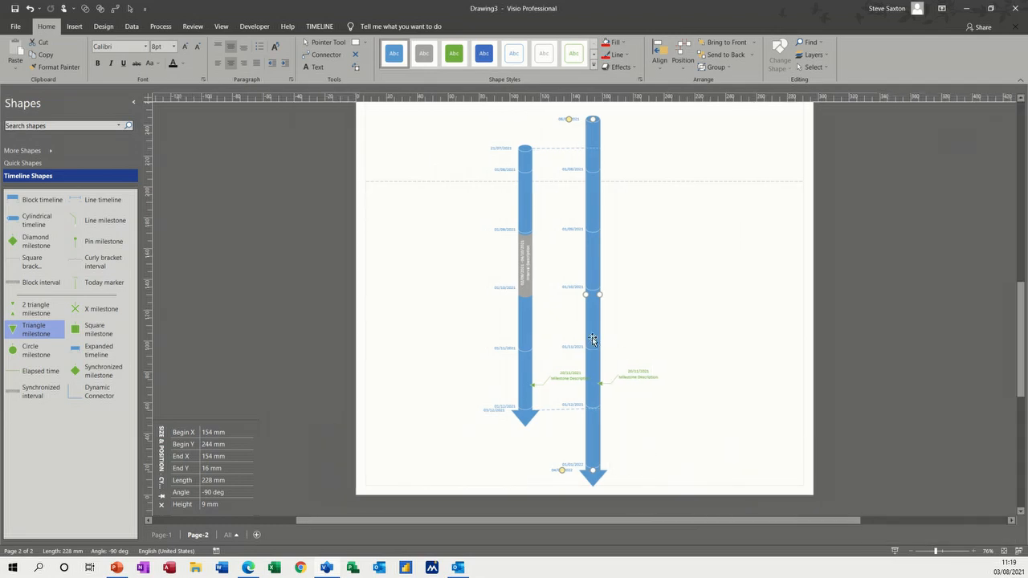
right_click(593, 339)
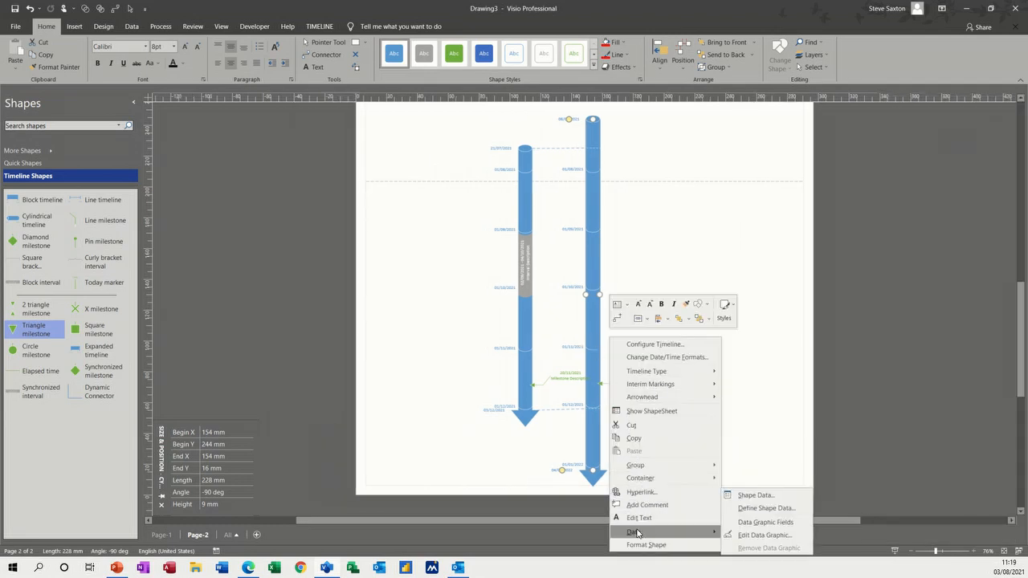
left_click(752, 494)
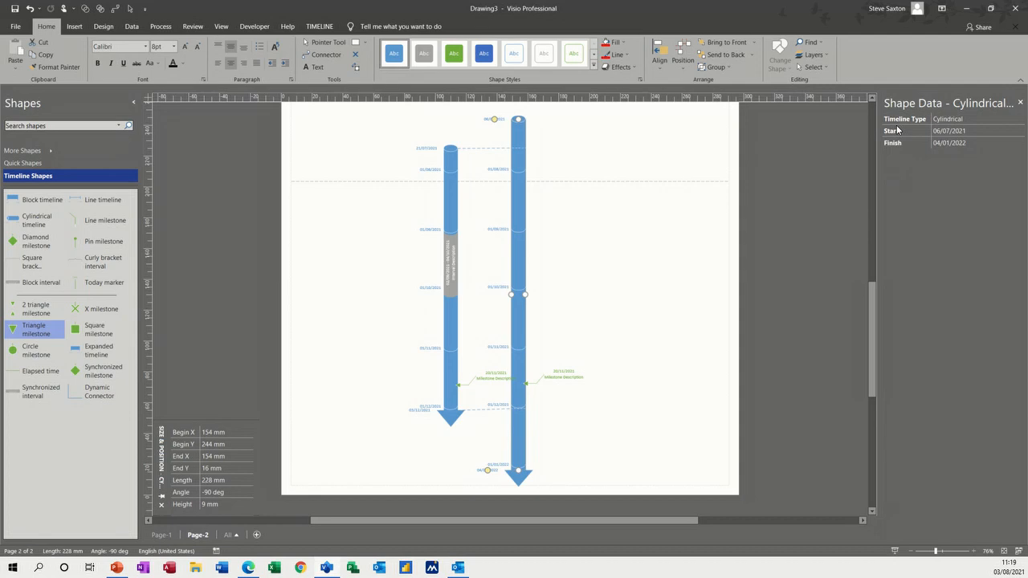
mouse_move(903, 164)
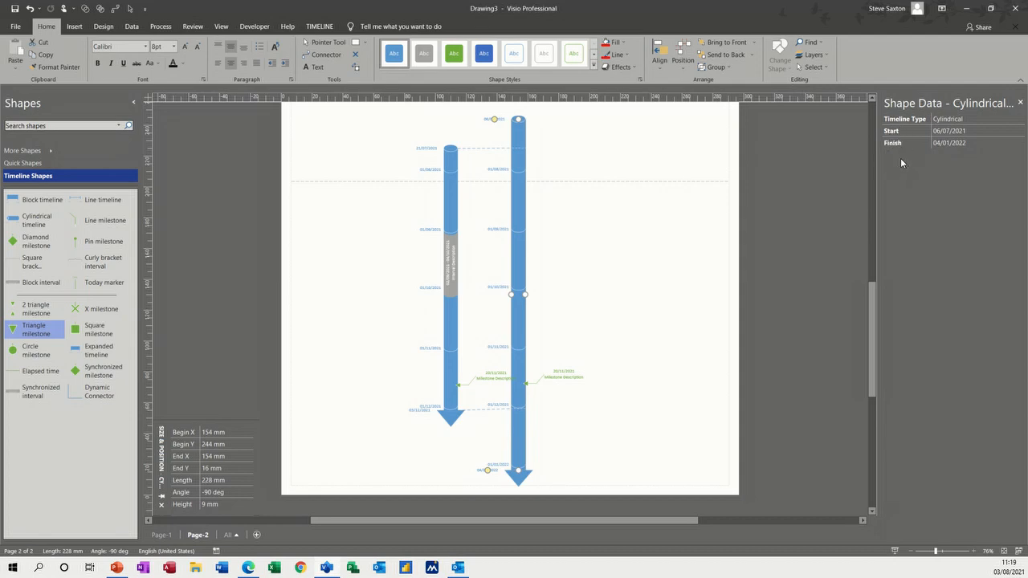
mouse_move(704, 221)
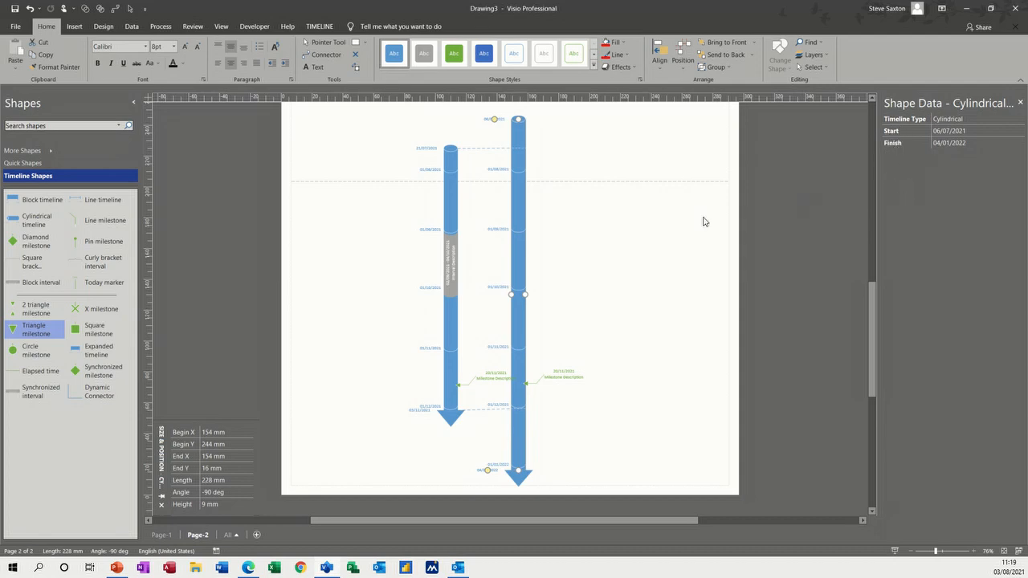
mouse_move(521, 272)
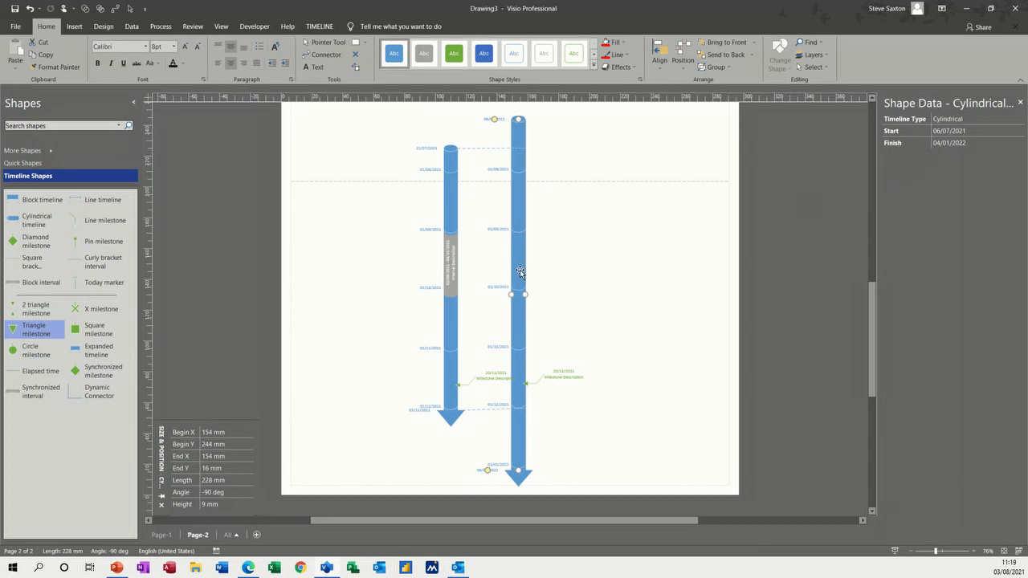
mouse_move(360, 235)
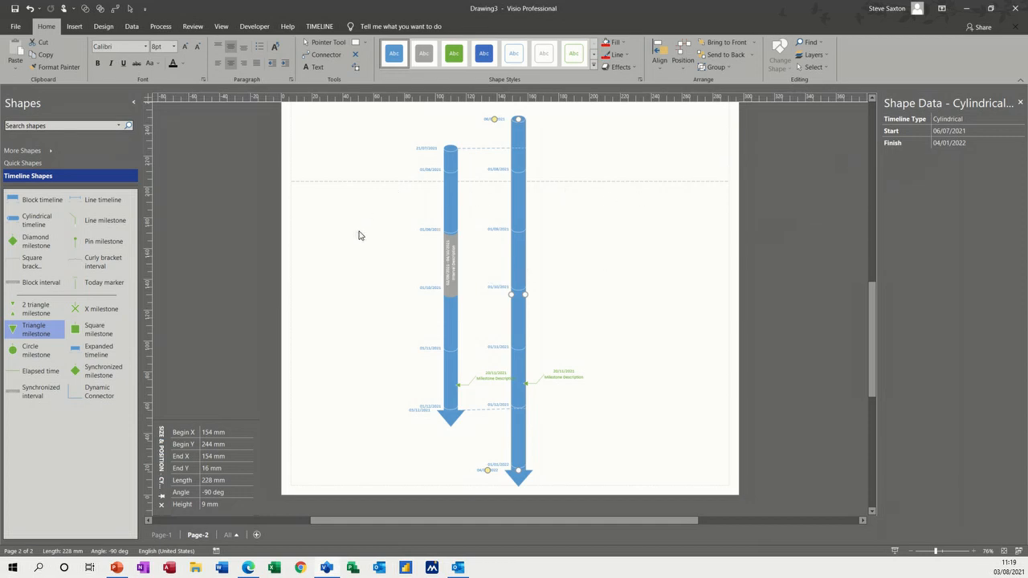
mouse_move(364, 313)
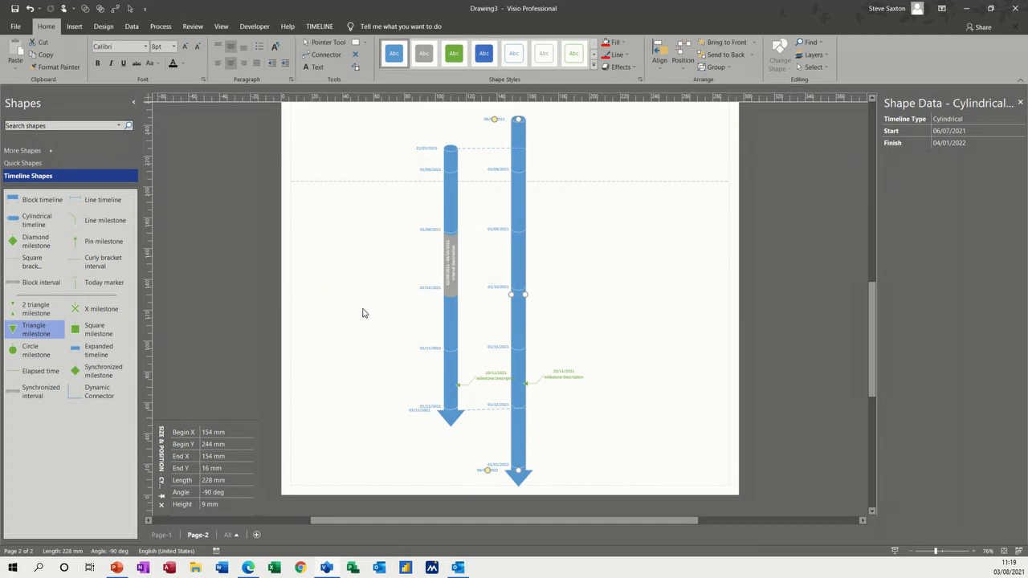
mouse_move(599, 298)
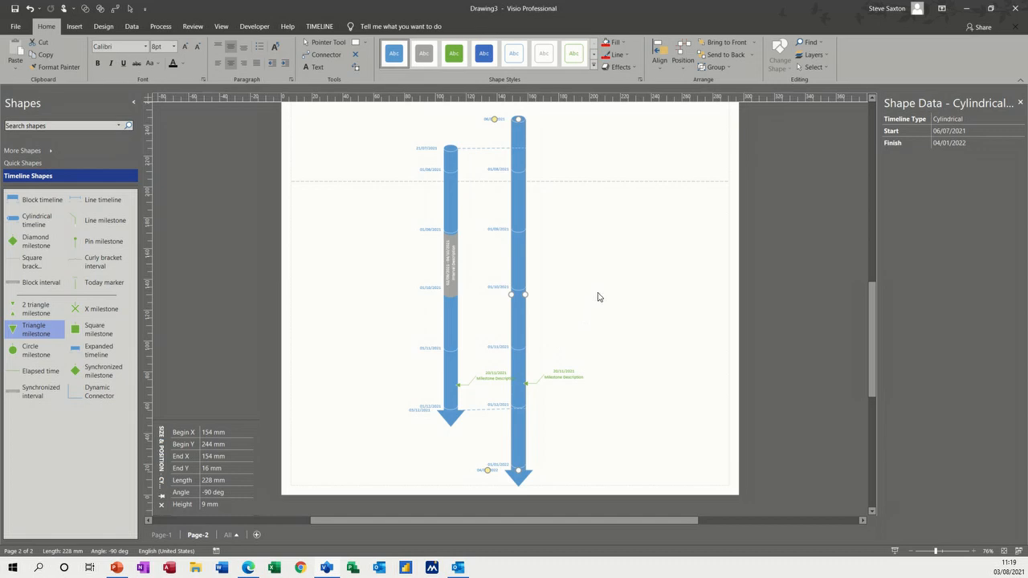